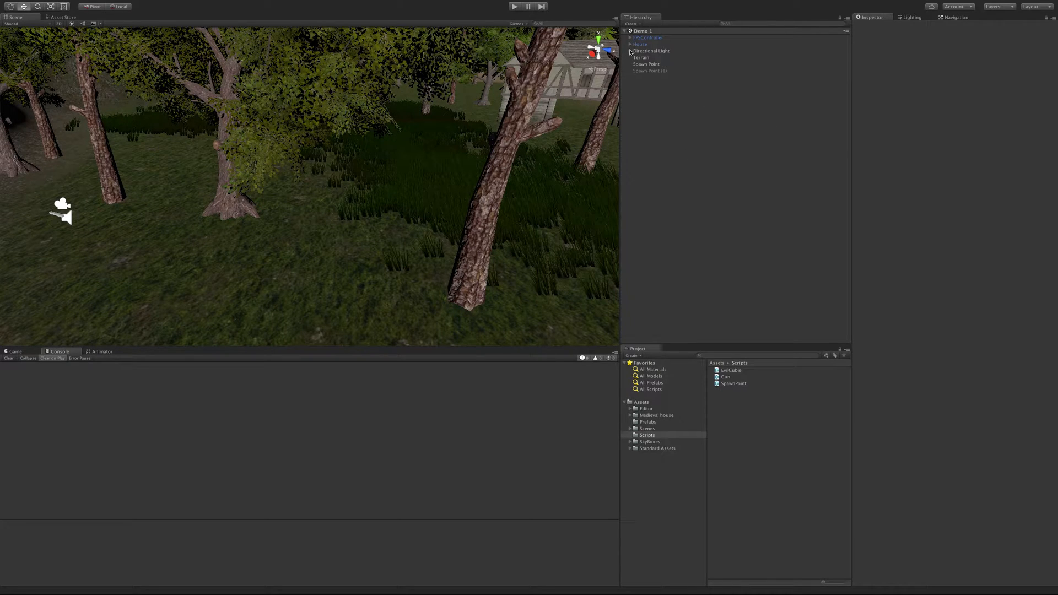
- Peek inside FPSController in the Hierarchy, then go into the Prefabs folder
click(626, 37)
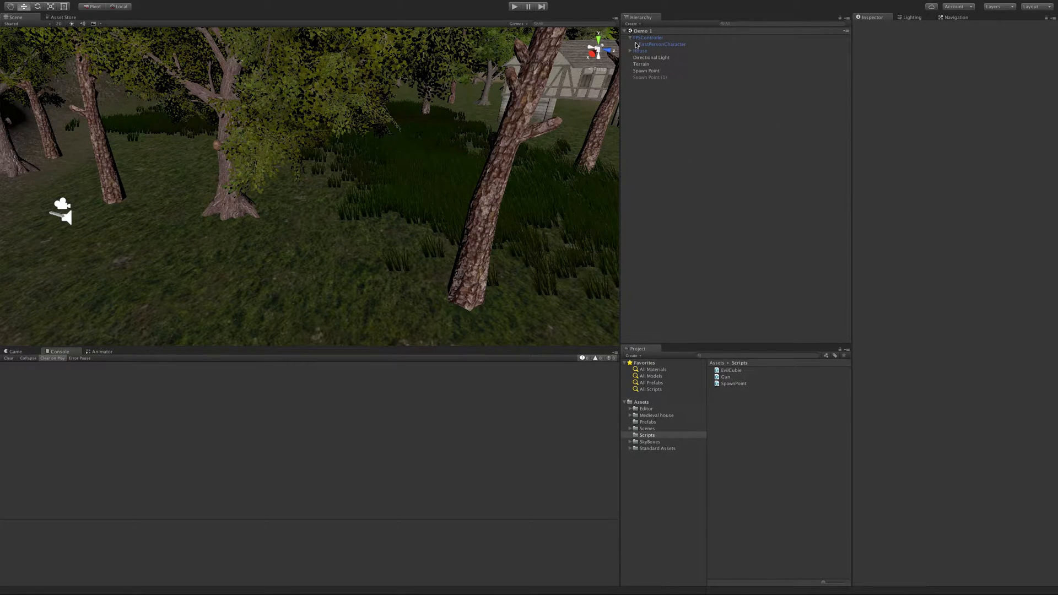
click(630, 37)
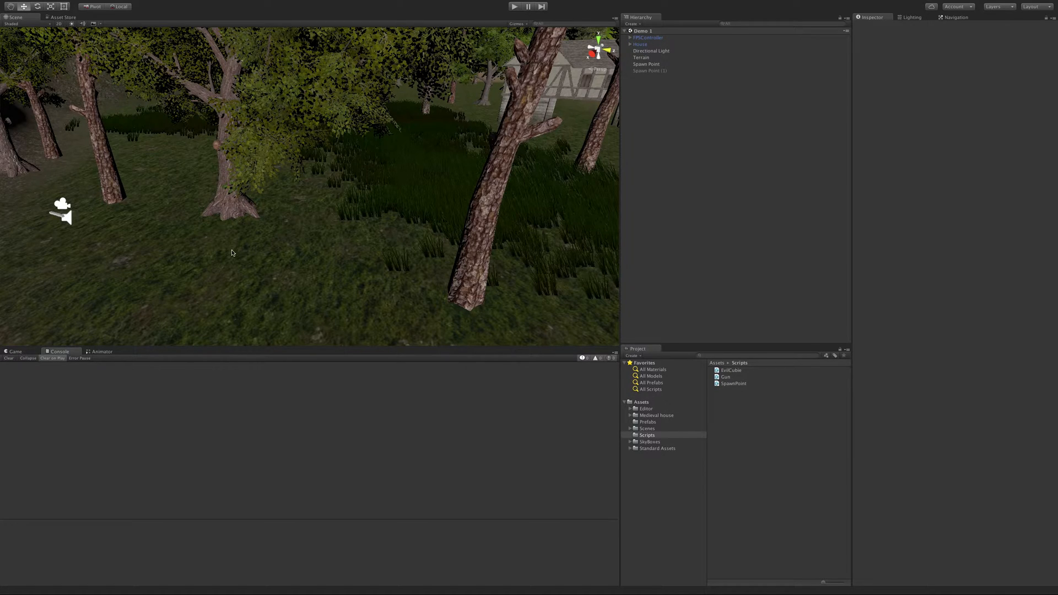
mouse_move(668, 439)
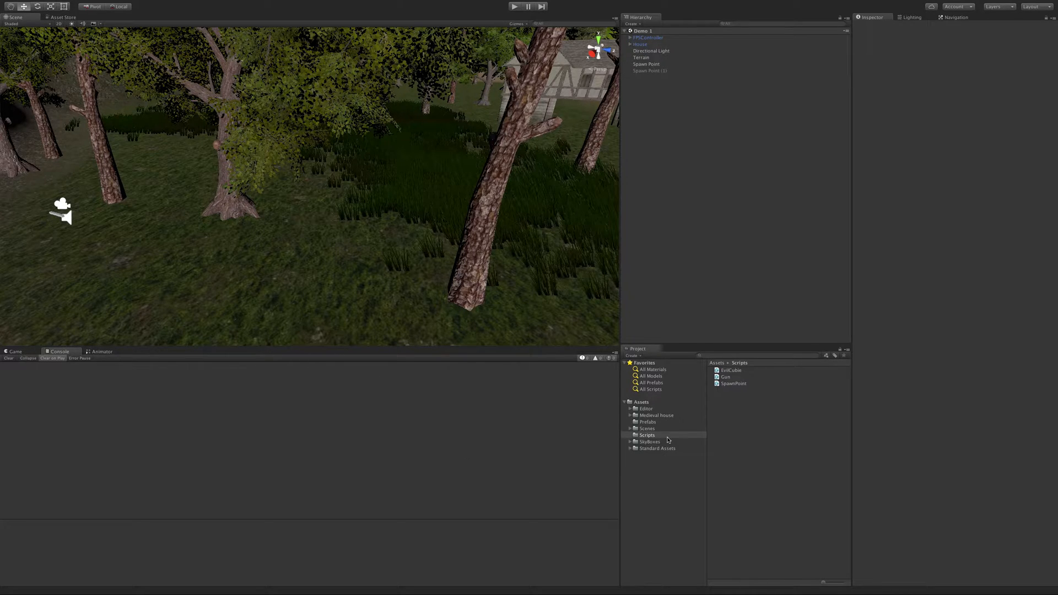
click(646, 422)
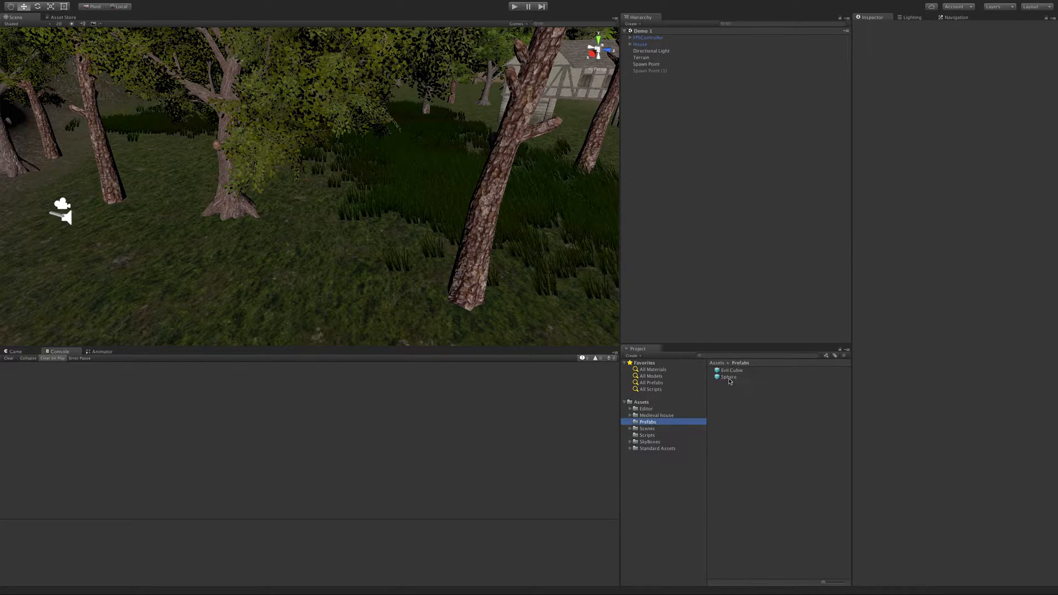
- Review the Sphere prefab's Inspector settings, with its Sphere Collider and Mesh Renderer
click(729, 377)
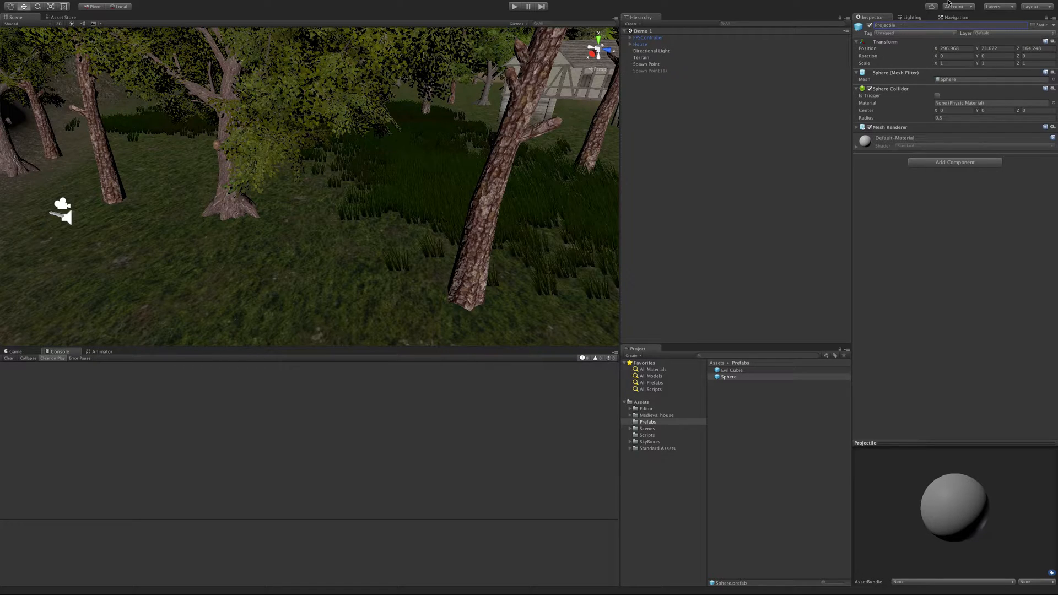
click(766, 395)
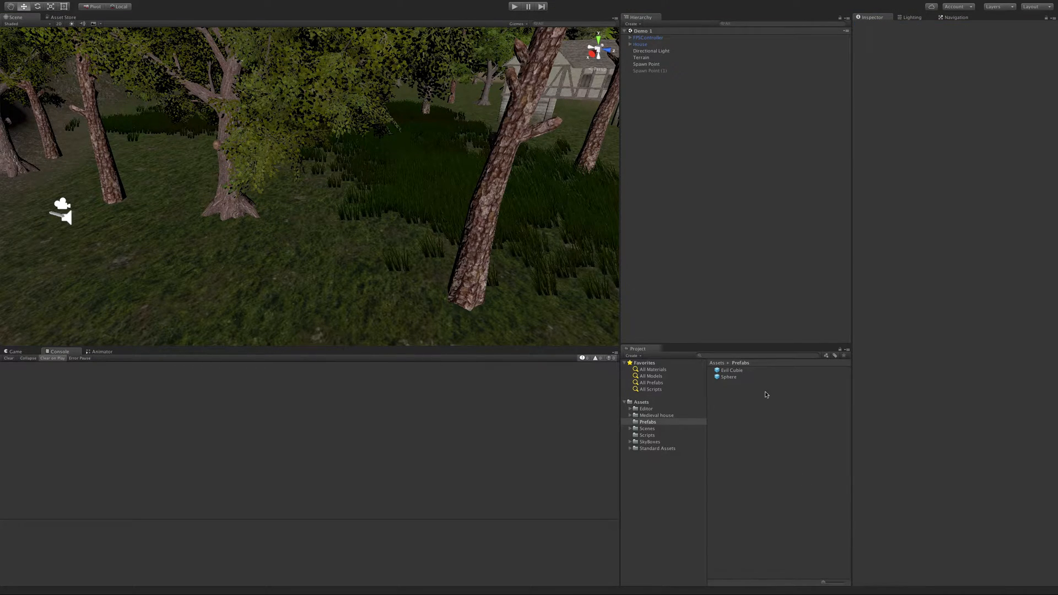
click(728, 377)
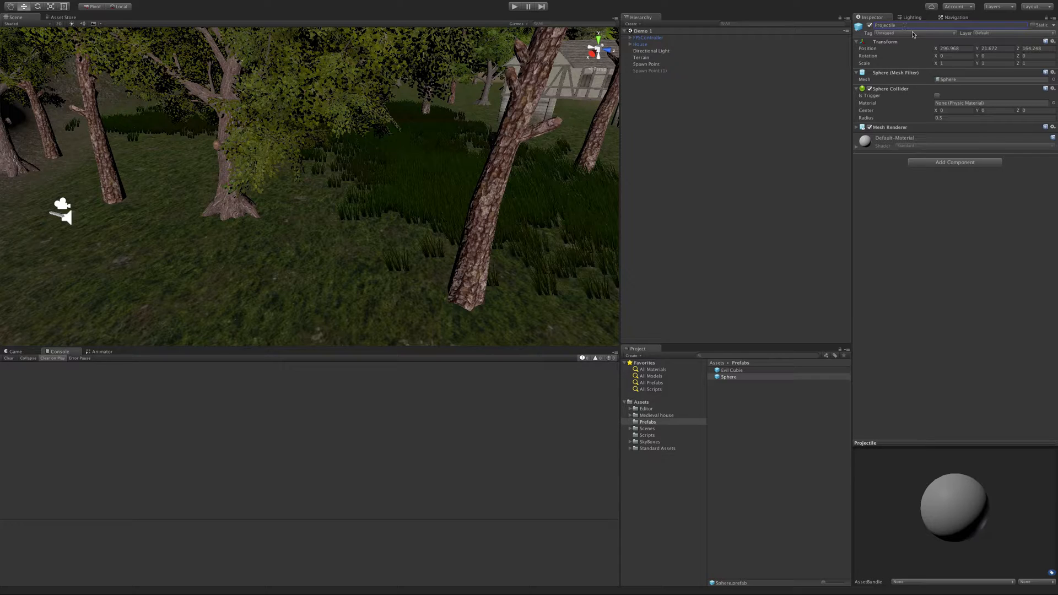
- Place an instance of the Sphere prefab into the scene as Projectile
click(742, 404)
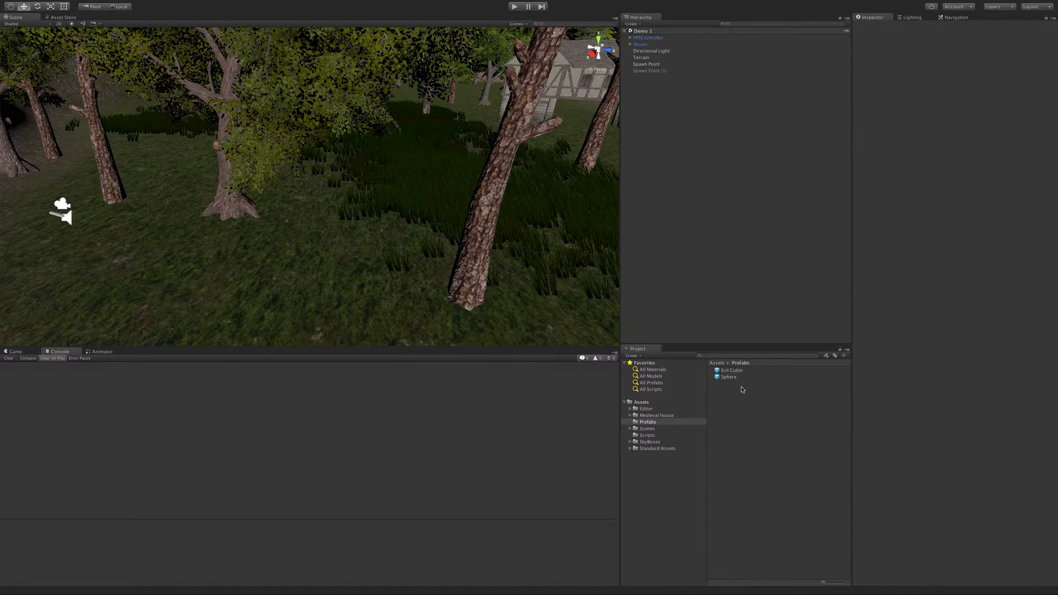
right_click(729, 376)
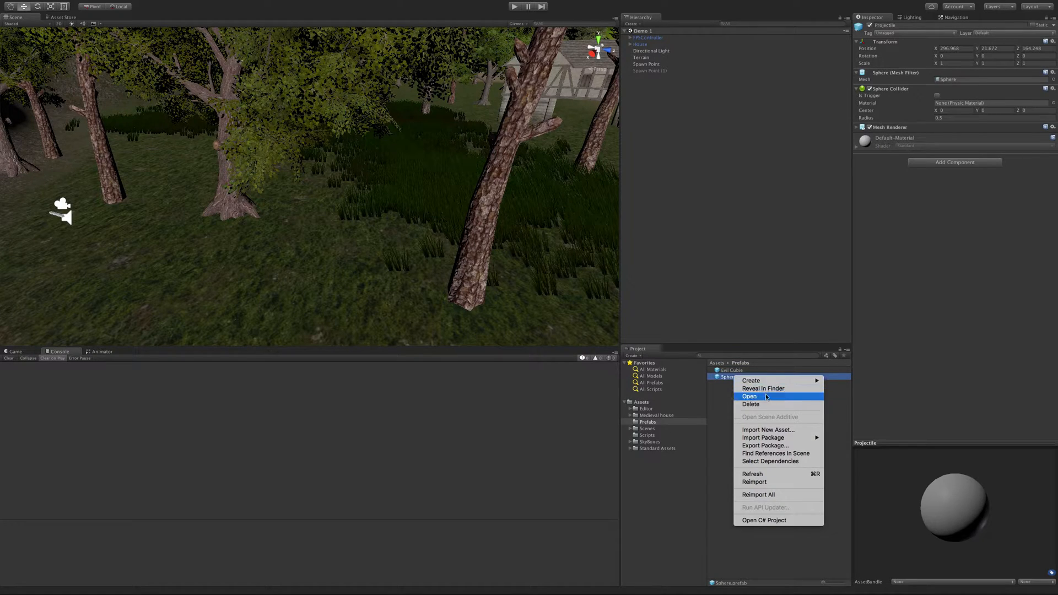
mouse_move(711, 415)
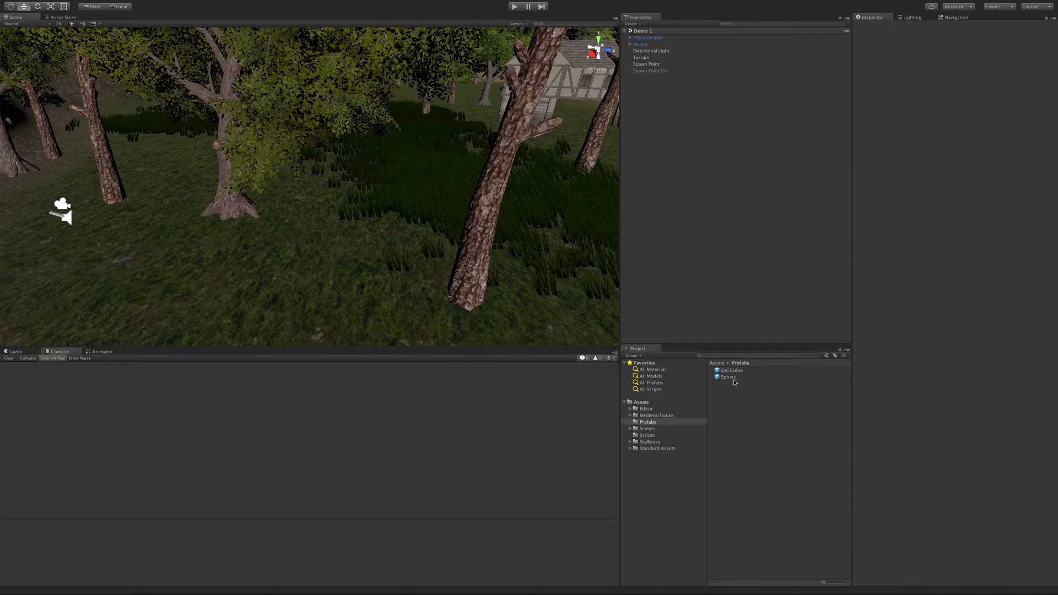
right_click(727, 377)
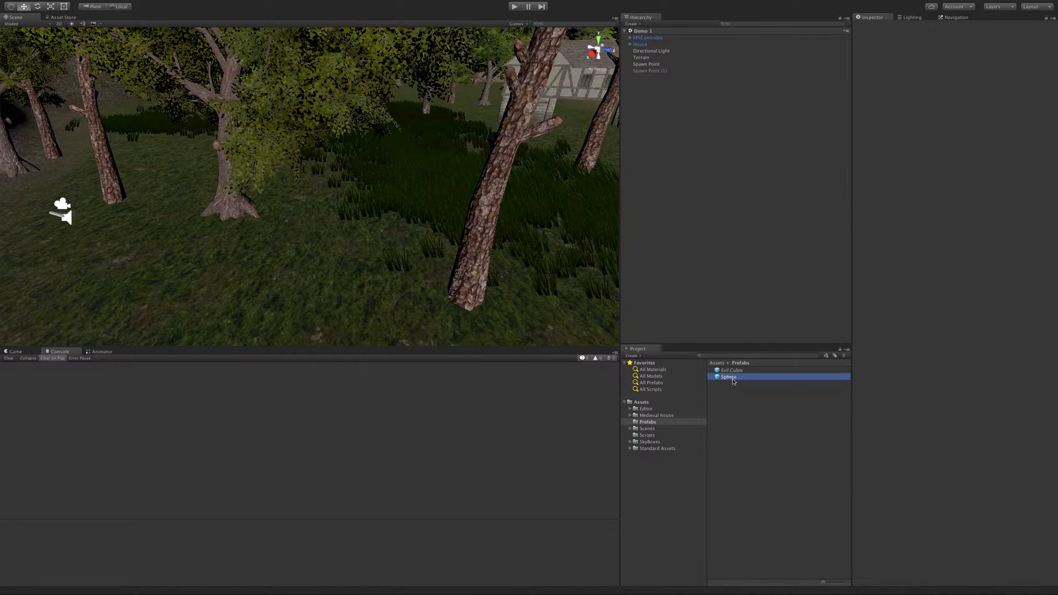
click(728, 377)
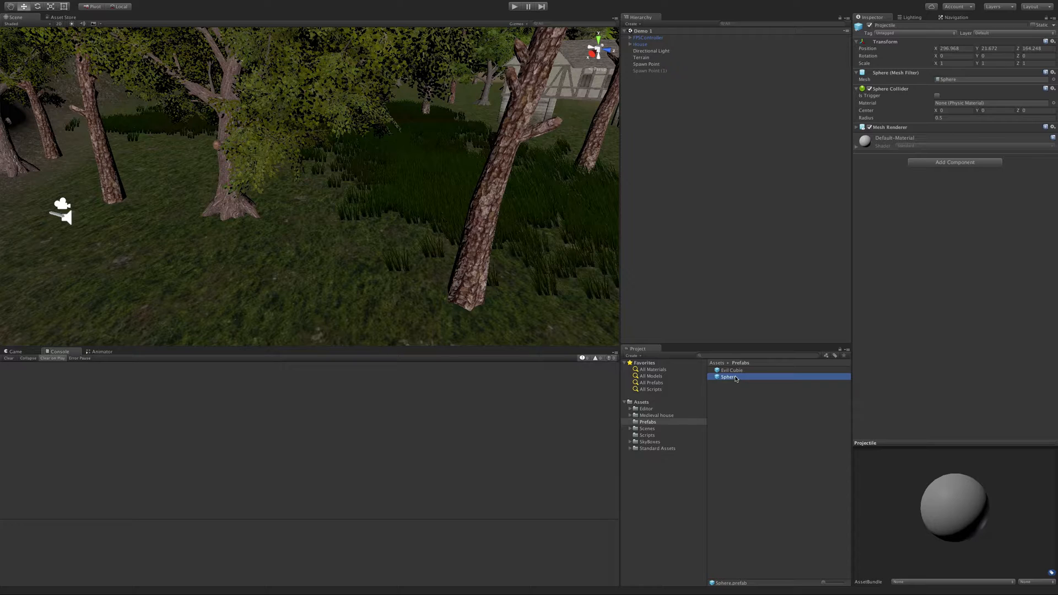
mouse_move(727, 289)
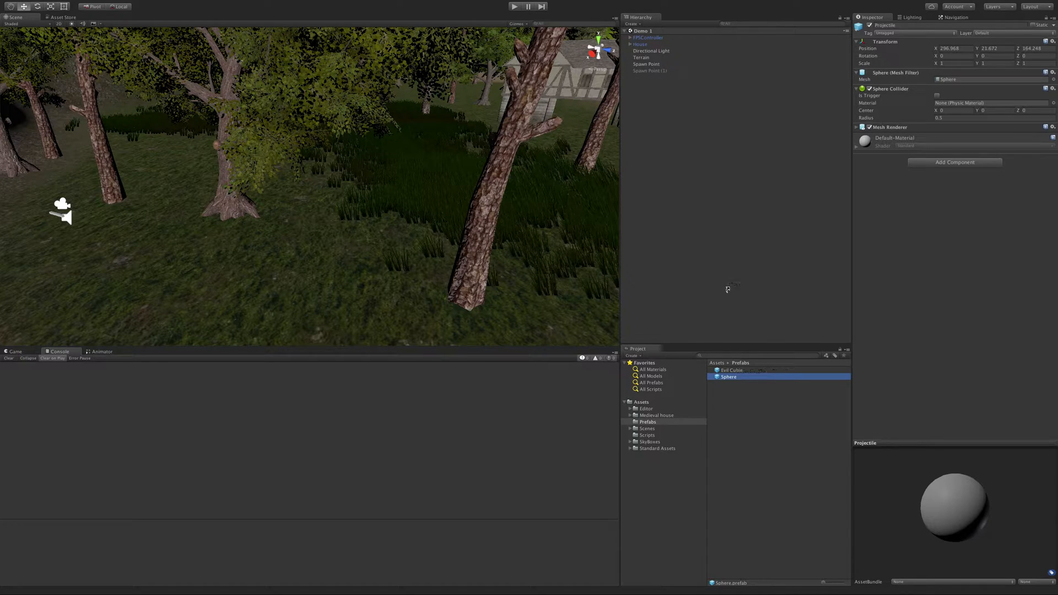
click(513, 7)
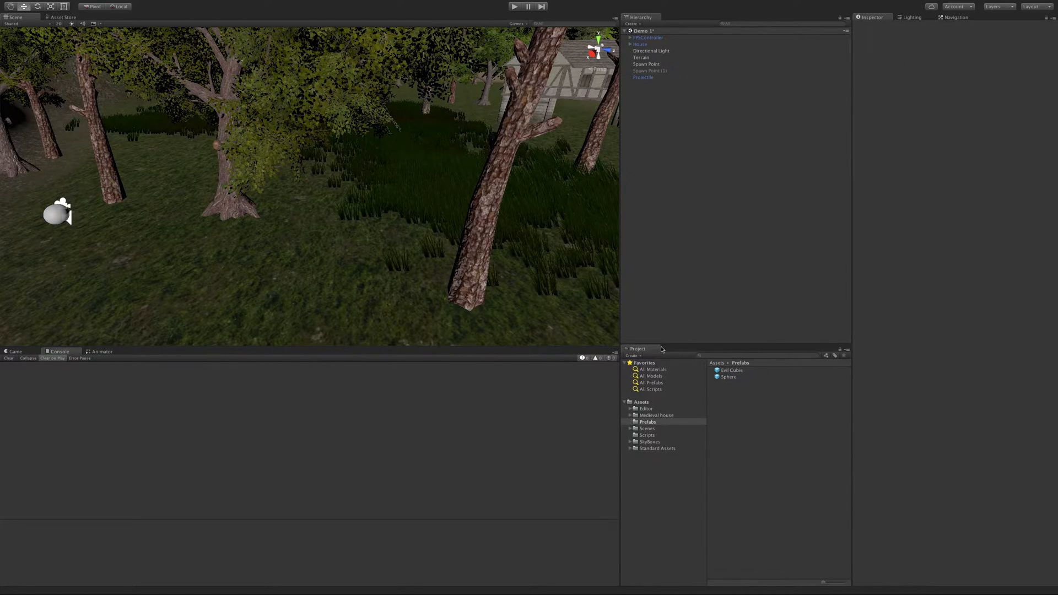
- Request deletion of the Sphere prefab asset from the Project panel
right_click(728, 377)
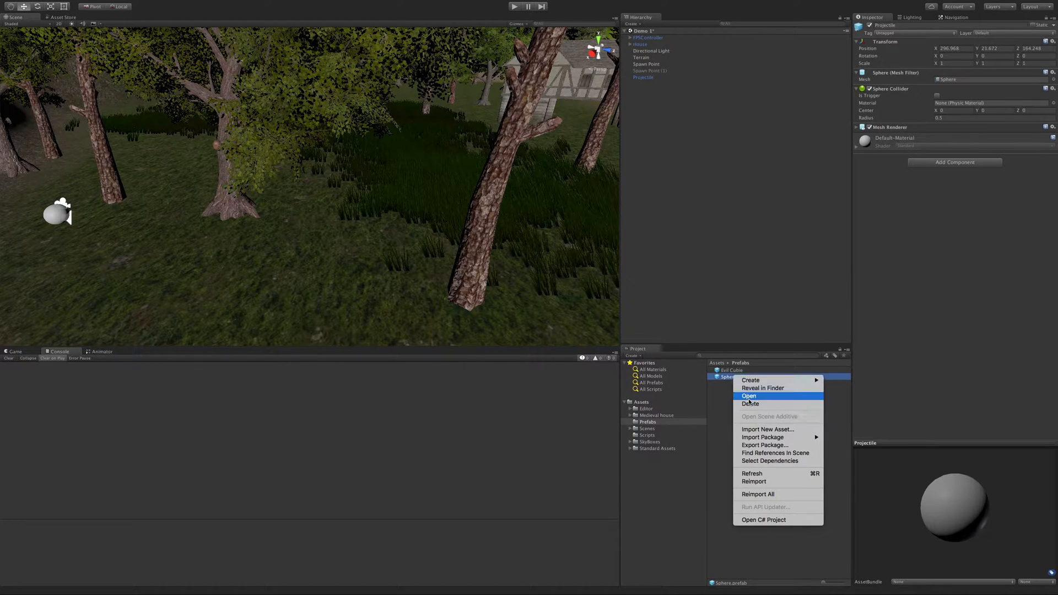
click(750, 403)
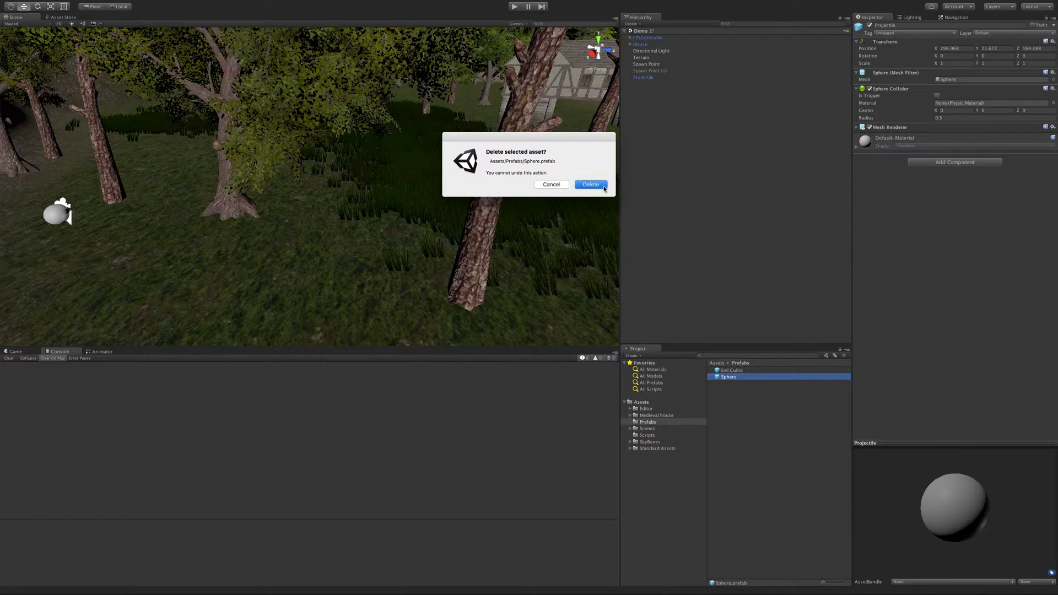
- Cancel the deletion so the prefab is kept and becomes Projectile
click(590, 184)
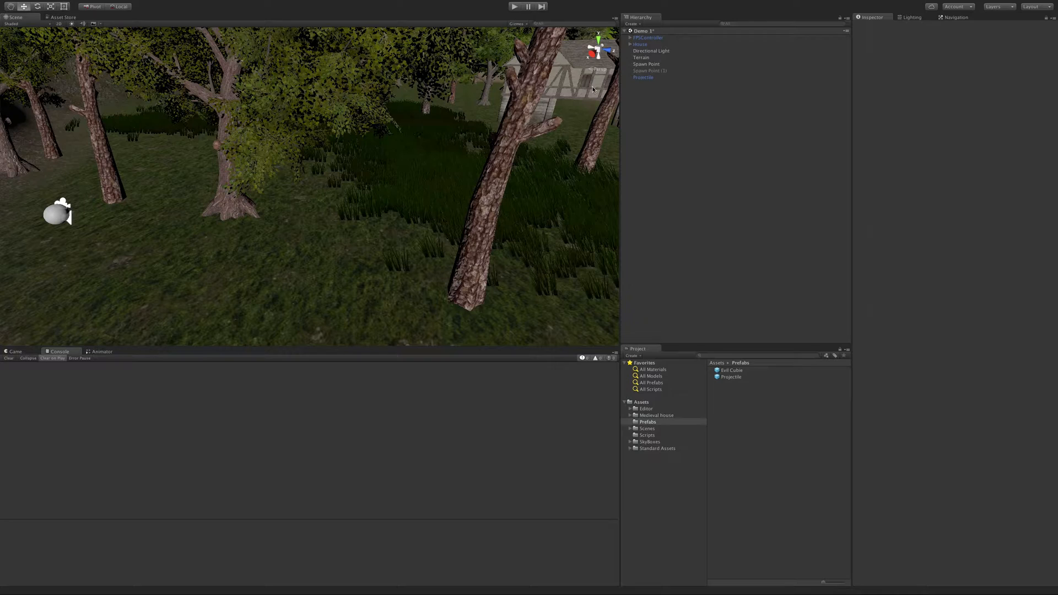
- Scale the Projectile instance to 0.25 on every axis and confirm the prefab picked it up
click(643, 77)
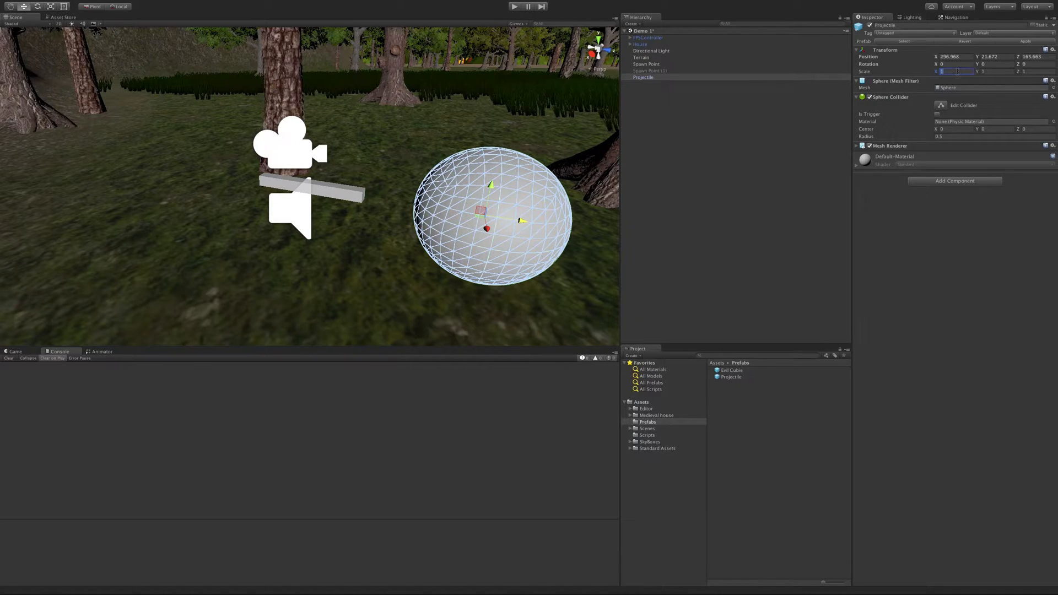
text(0.25)
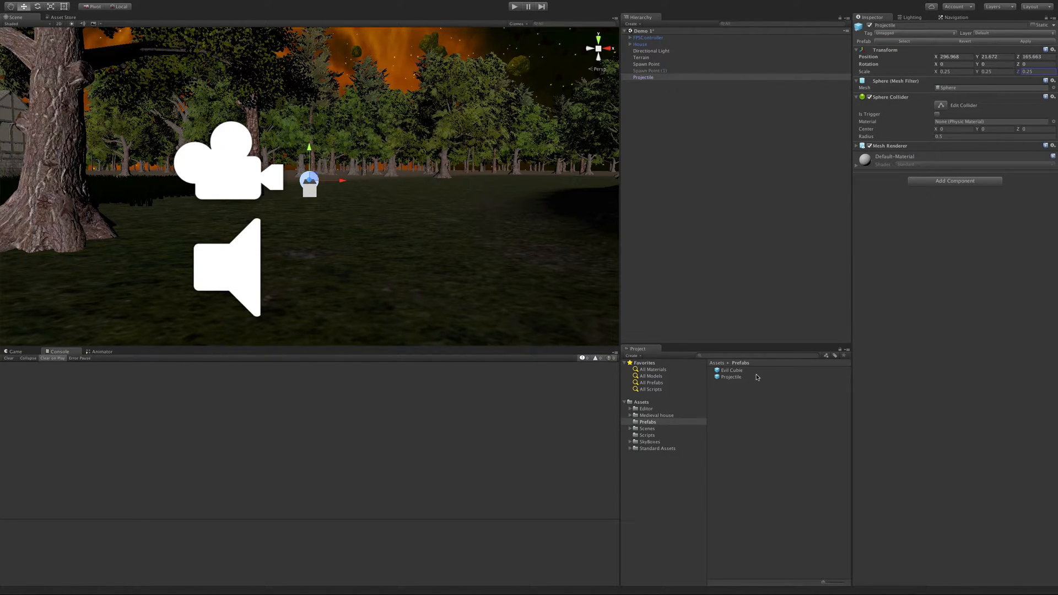
click(730, 377)
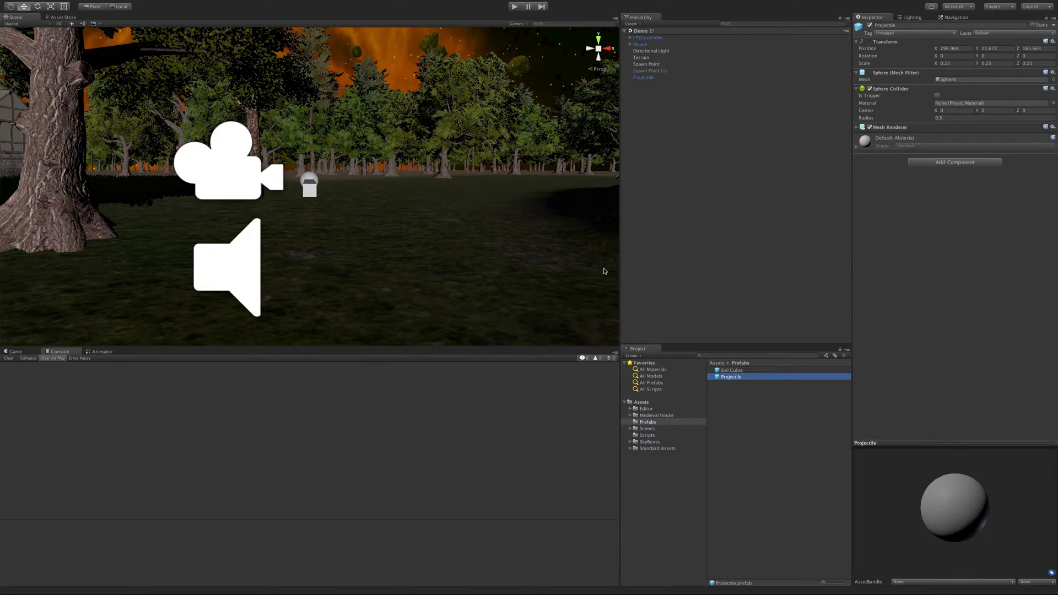
click(643, 77)
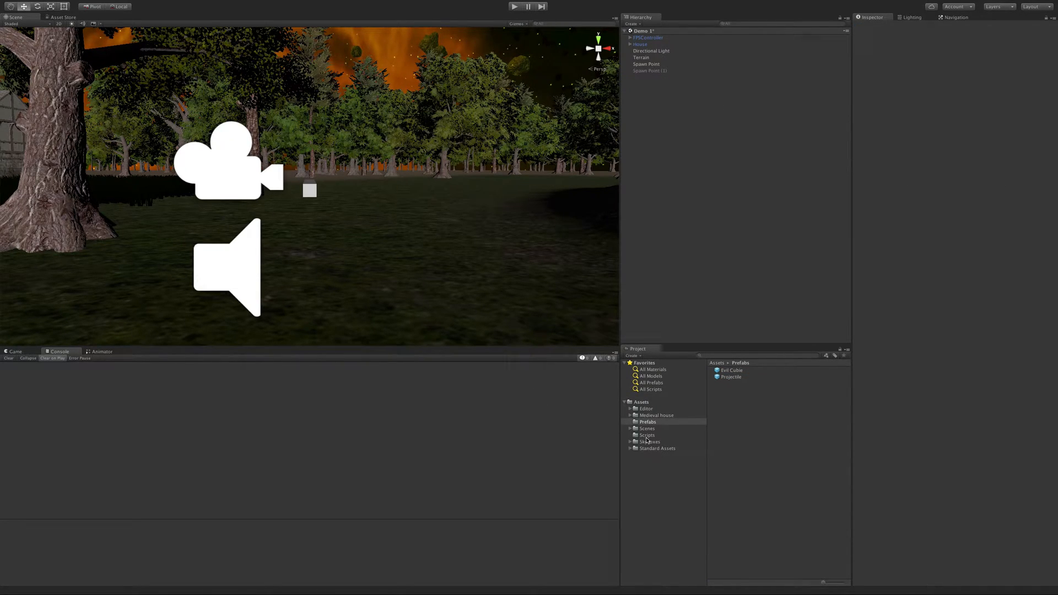
- Create a new C# script named Projectile in the Scripts folder and open it in MonoDevelop
right_click(647, 436)
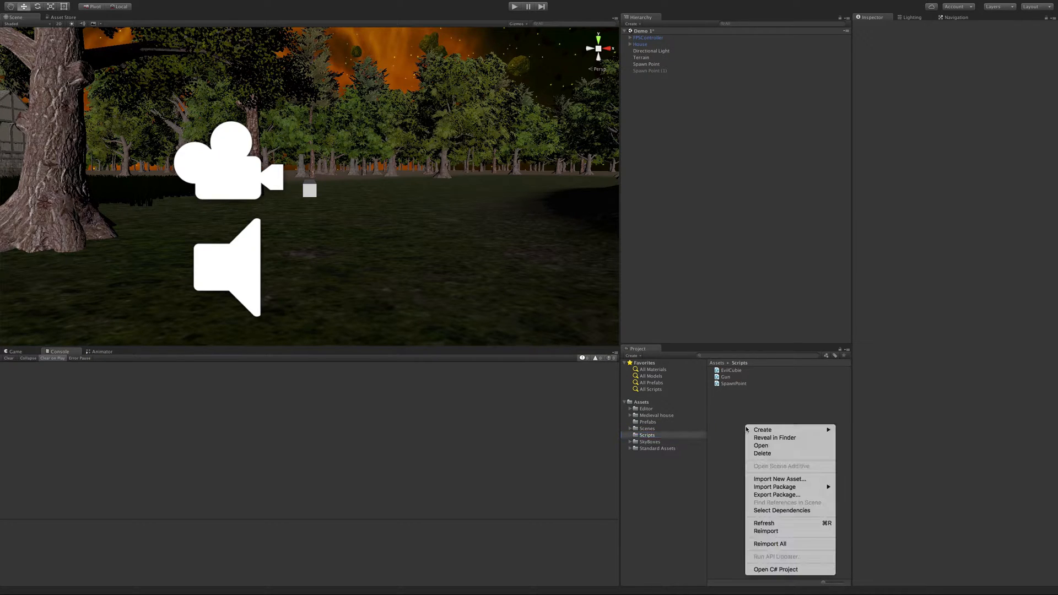
mouse_move(762, 430)
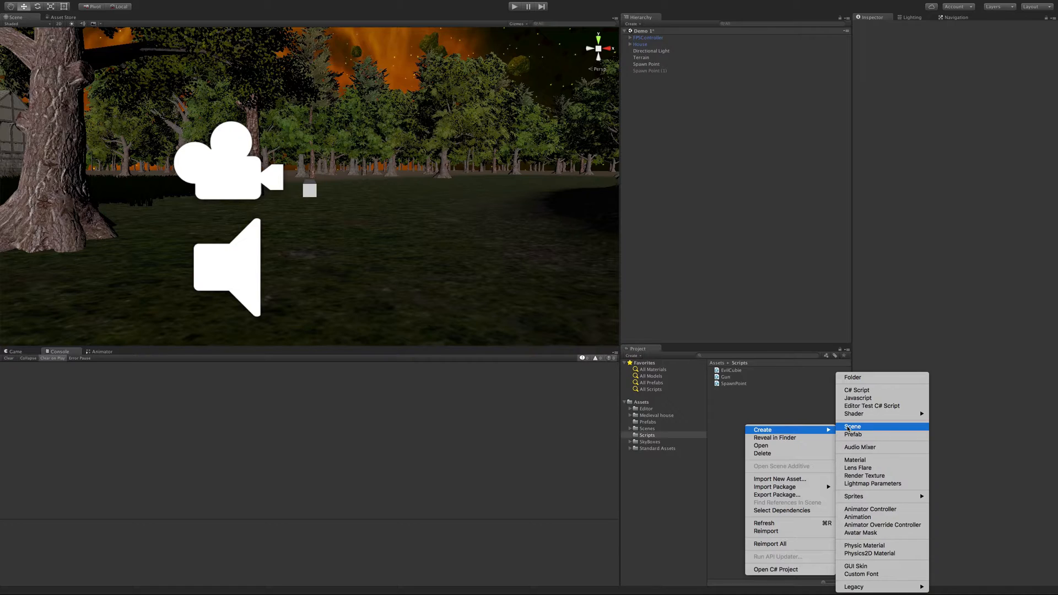
mouse_move(853, 413)
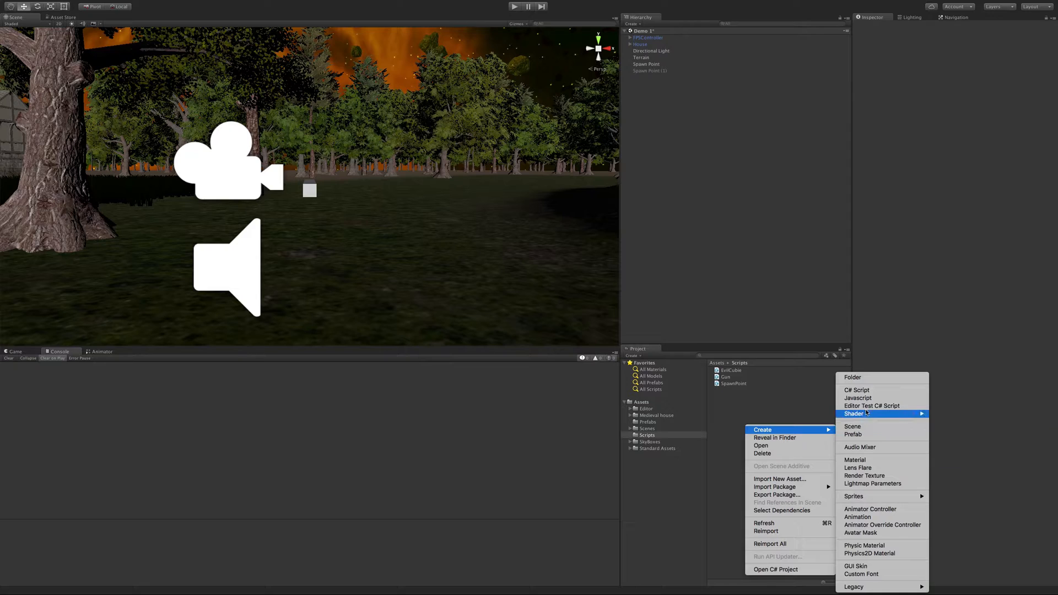
click(857, 389)
text(Projectile)
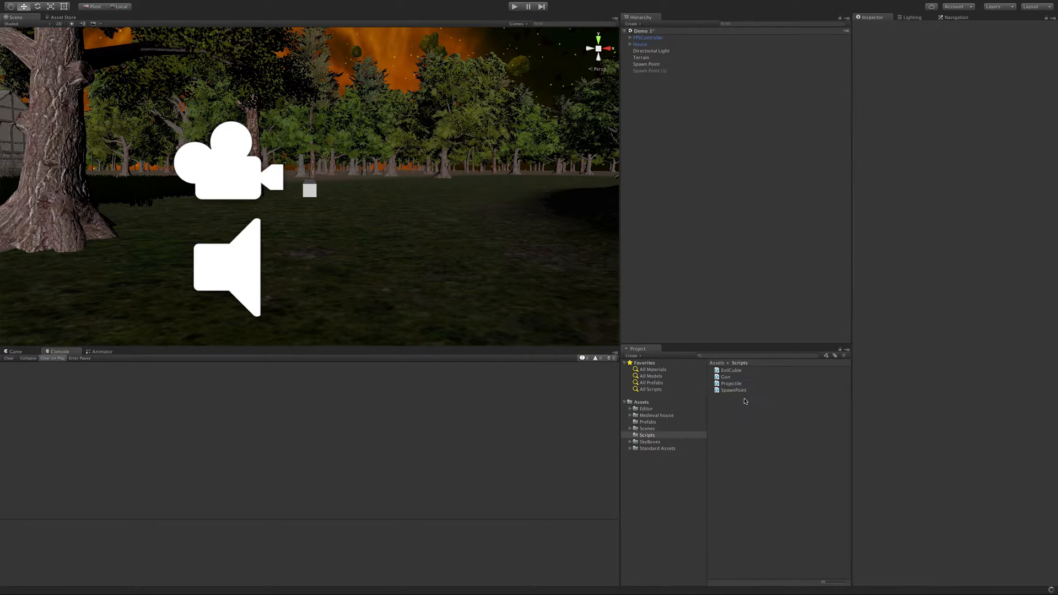
double_click(732, 383)
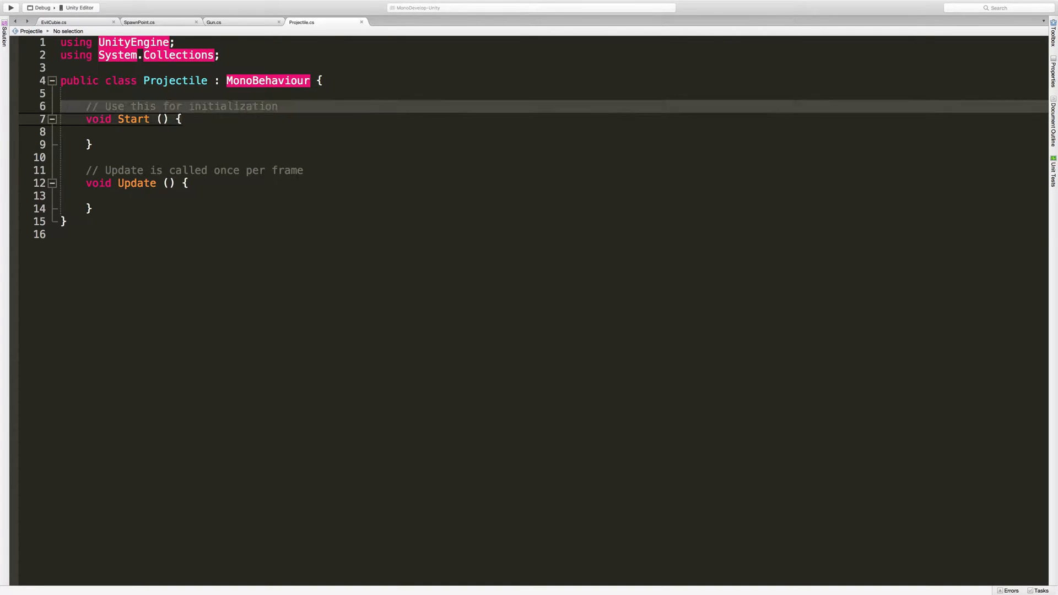
- Declare public float timer = 3f inside the Projectile class
click(134, 196)
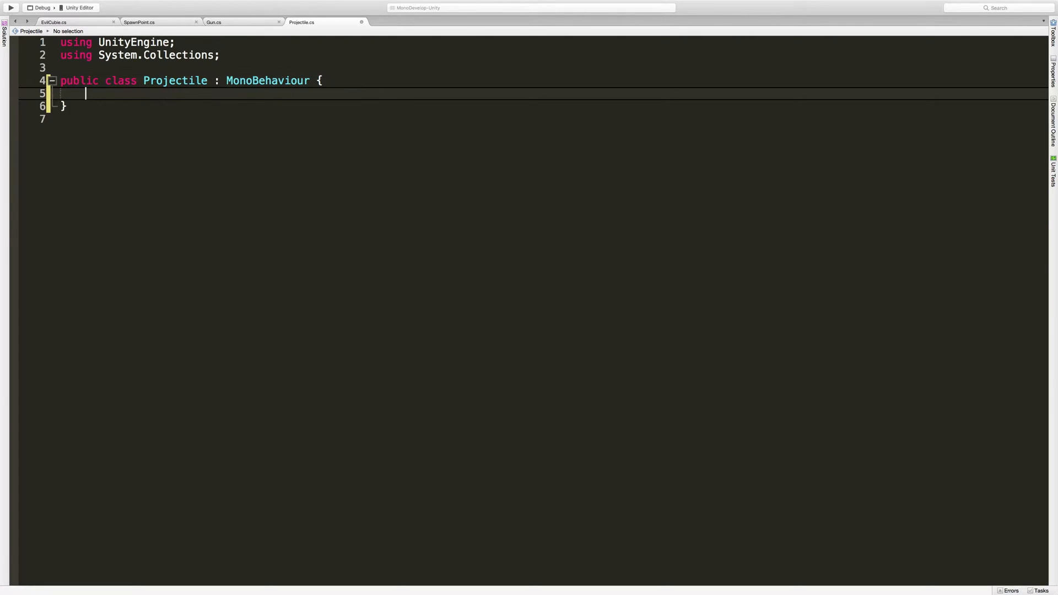
text(public)
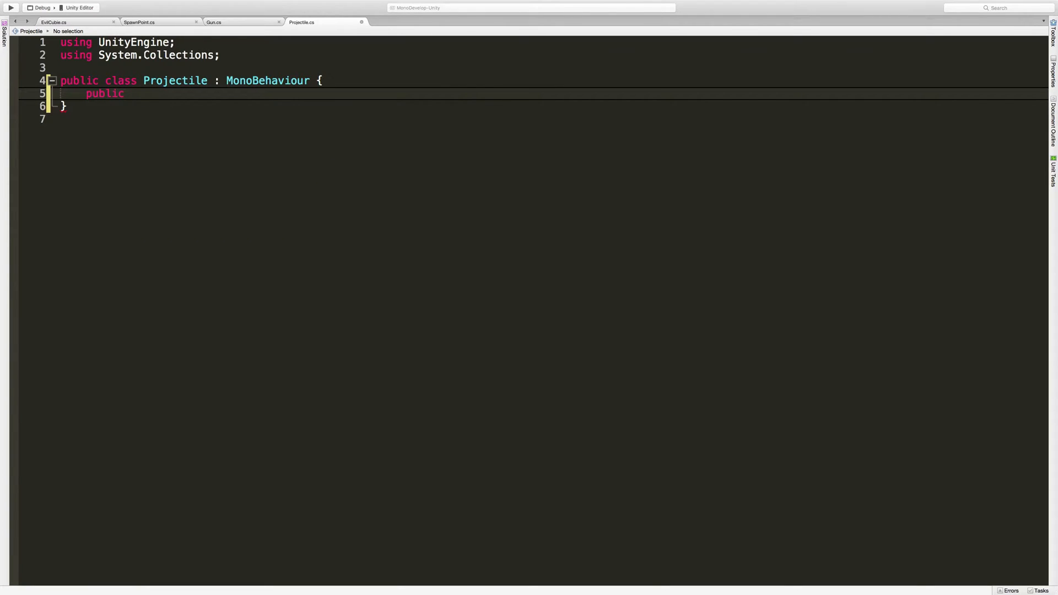
text(float)
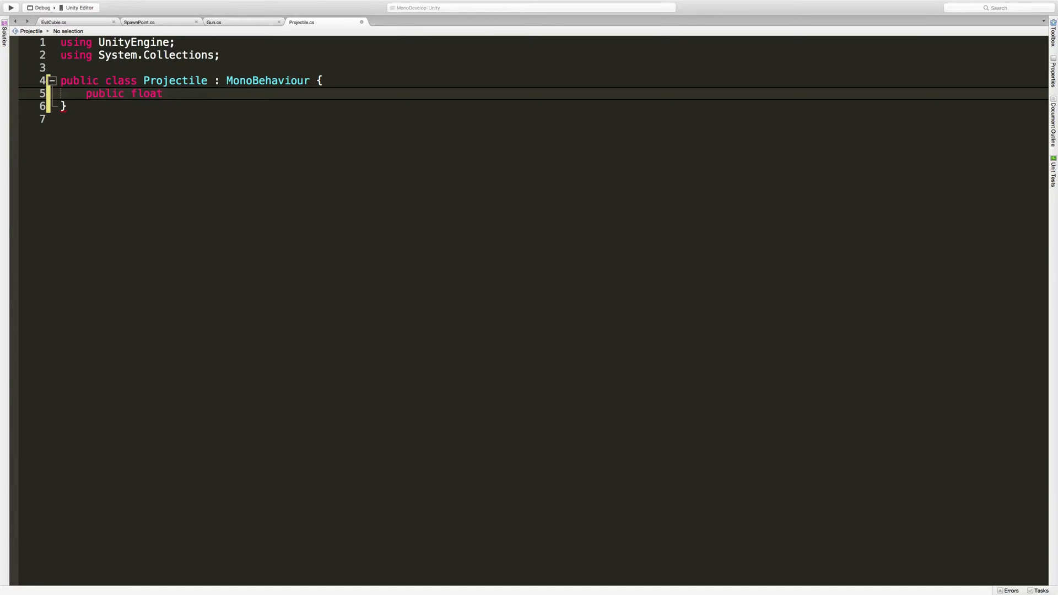
text(timer =)
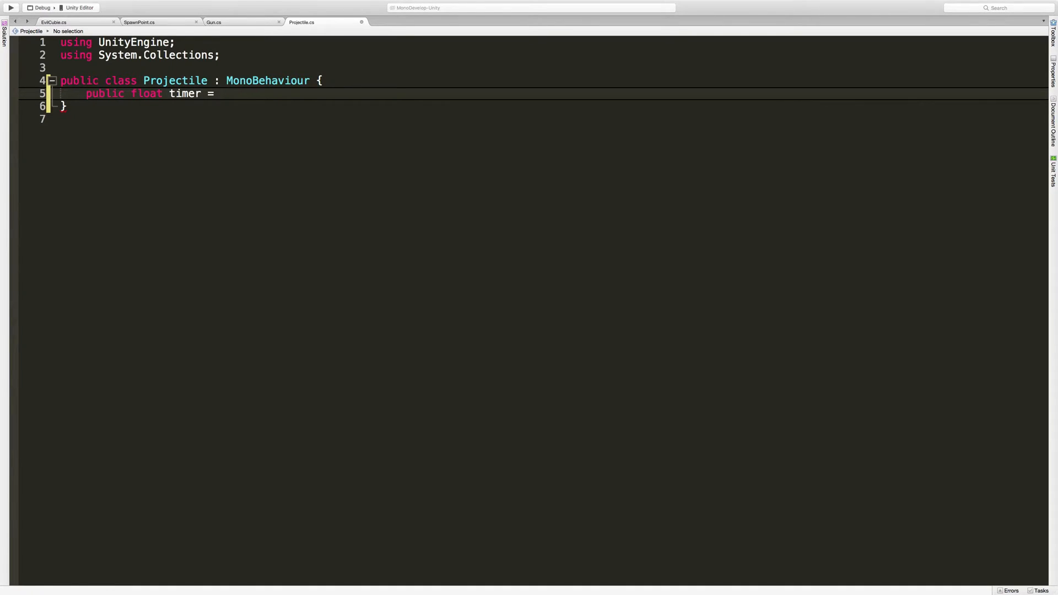
text(3)
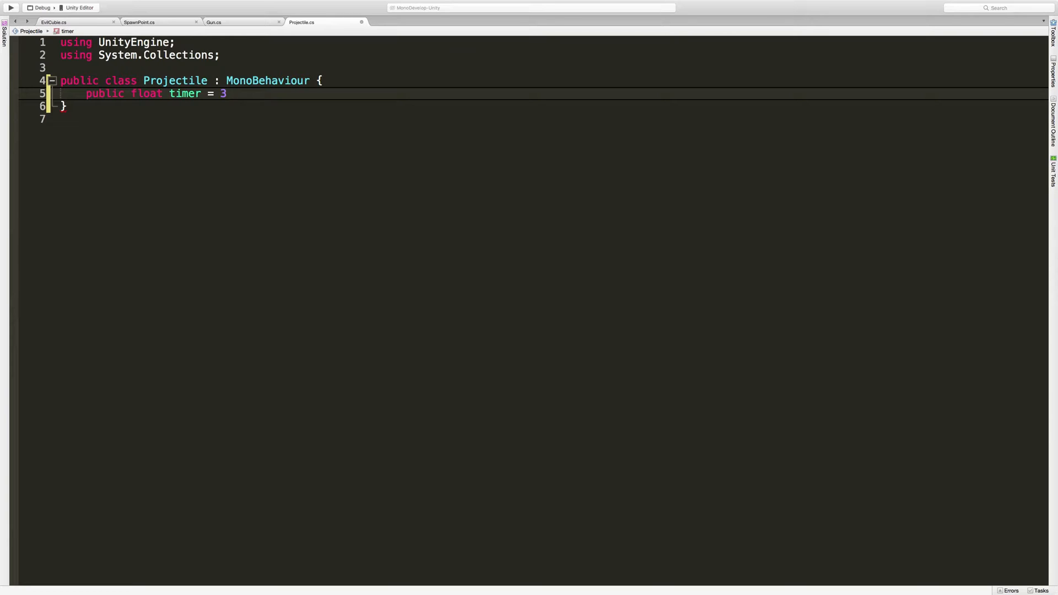
- Declare public float speed = 5f, fixing a mistyped float along the way
text(public)
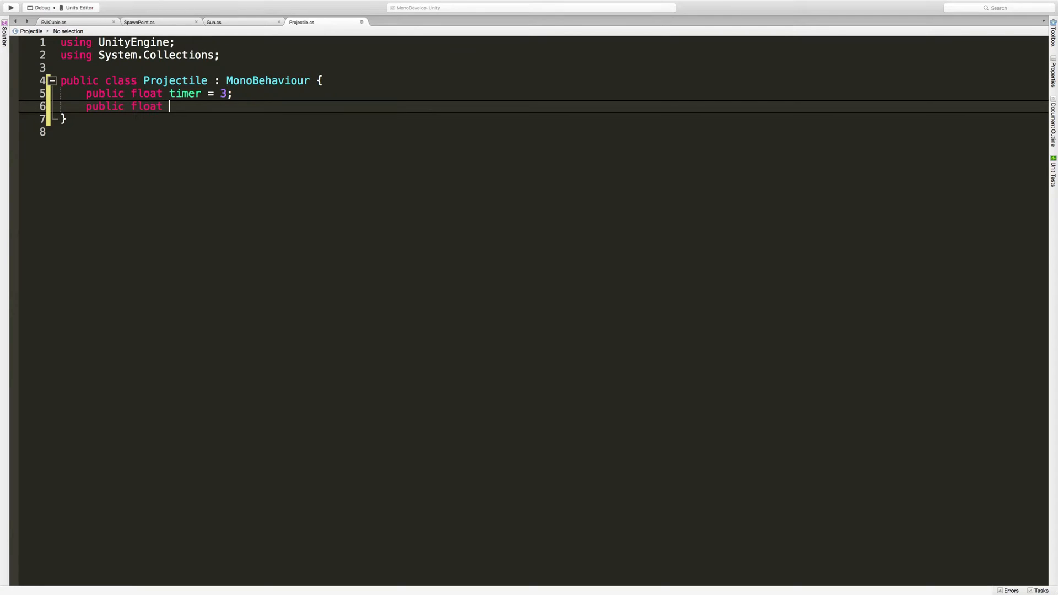
text(float)
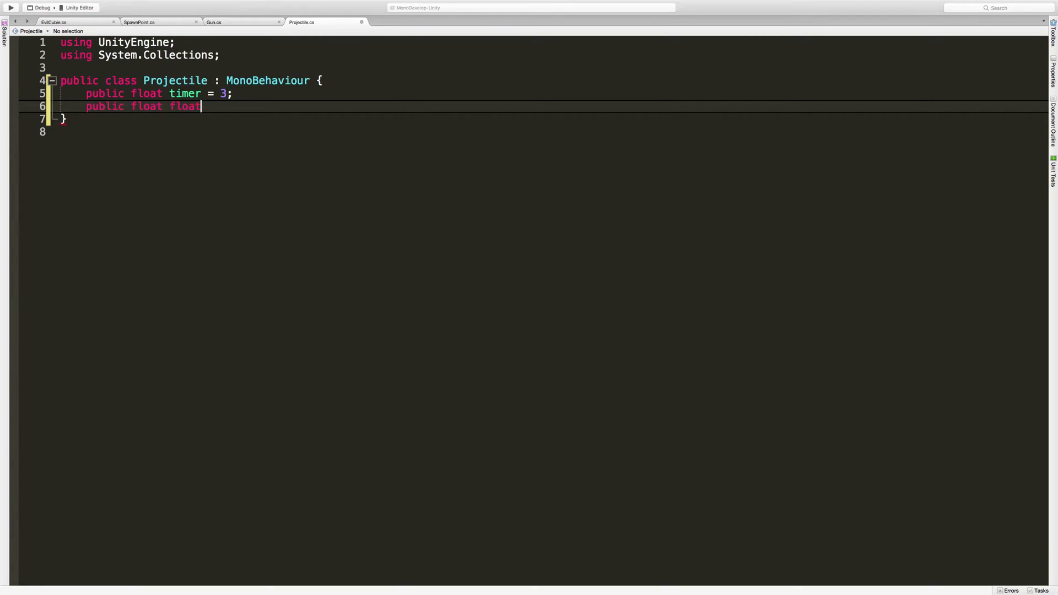
text(=)
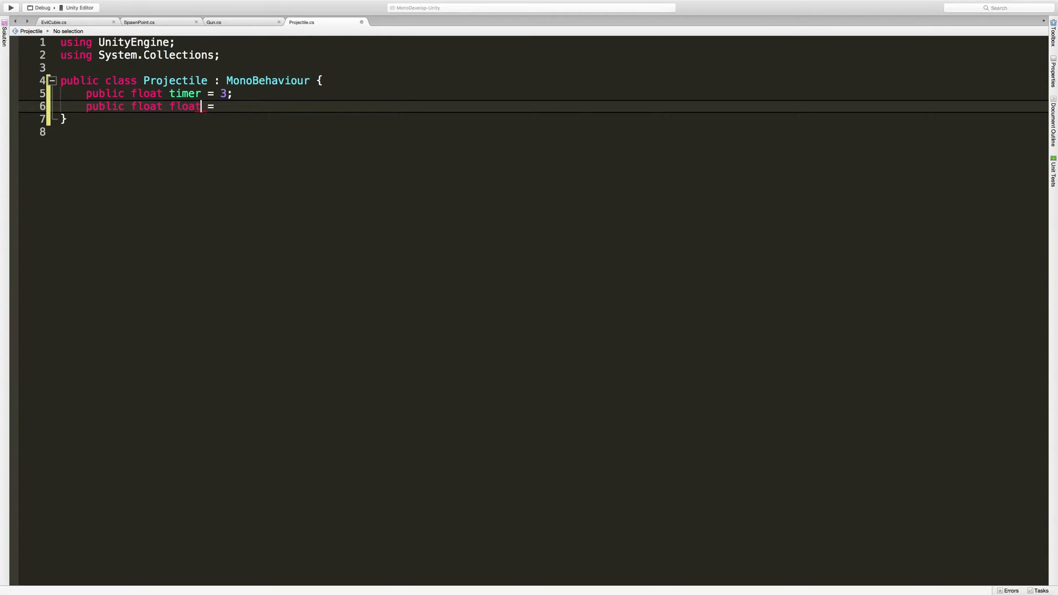
key(Backspace)
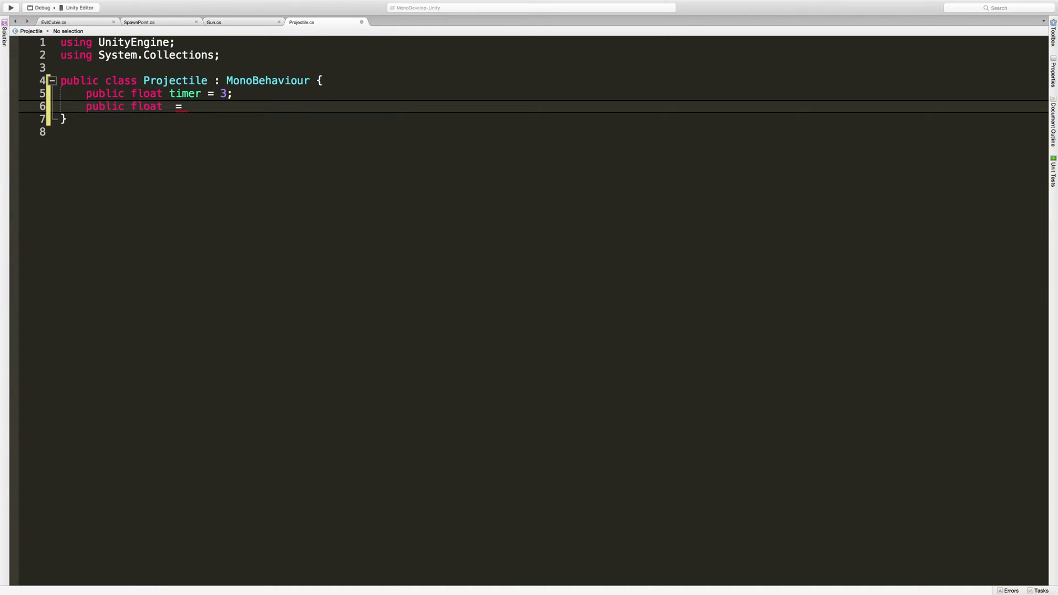
text(speed)
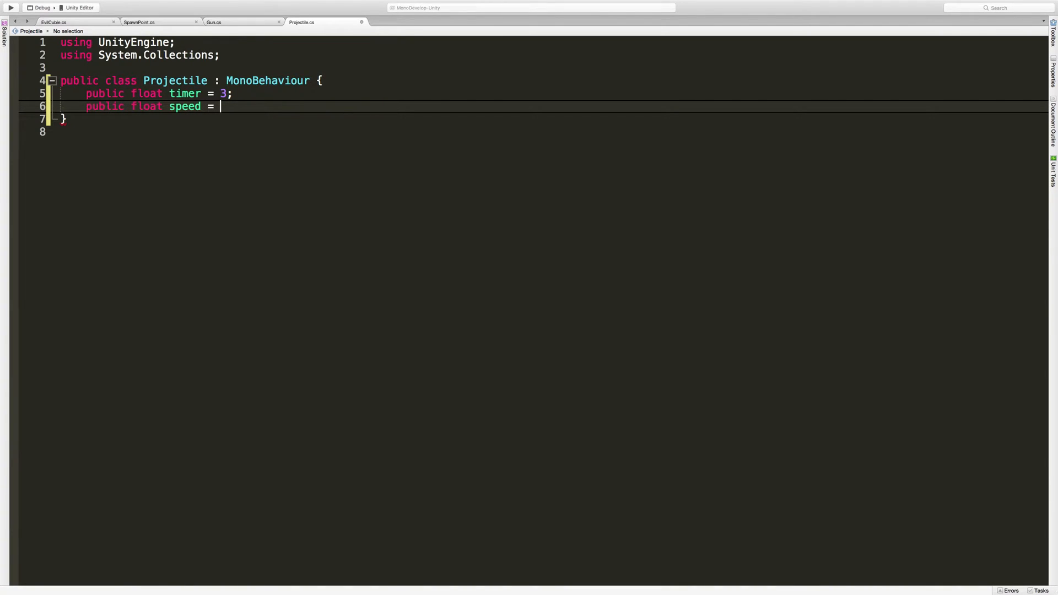
text(5f;)
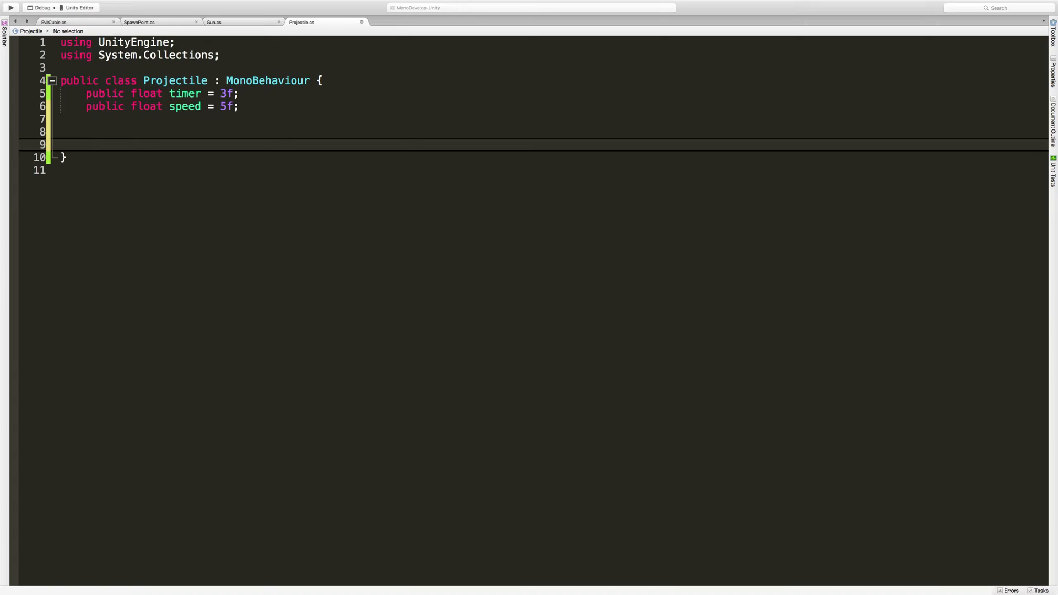
- Write a void Die() method whose body calls Destroy(gameObject);
click(86, 144)
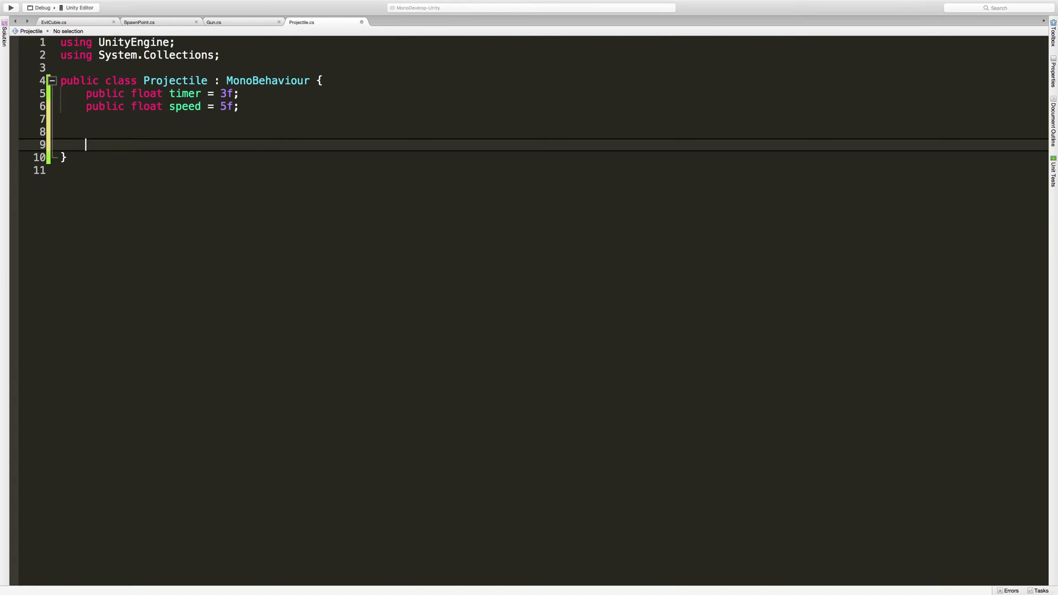
text(void)
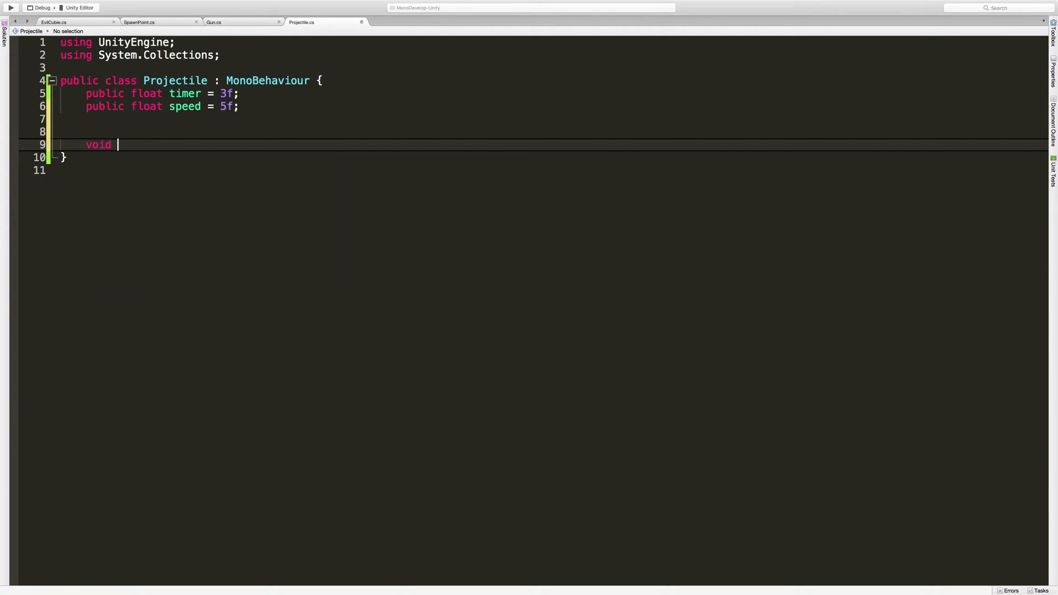
text(Die()
text({)
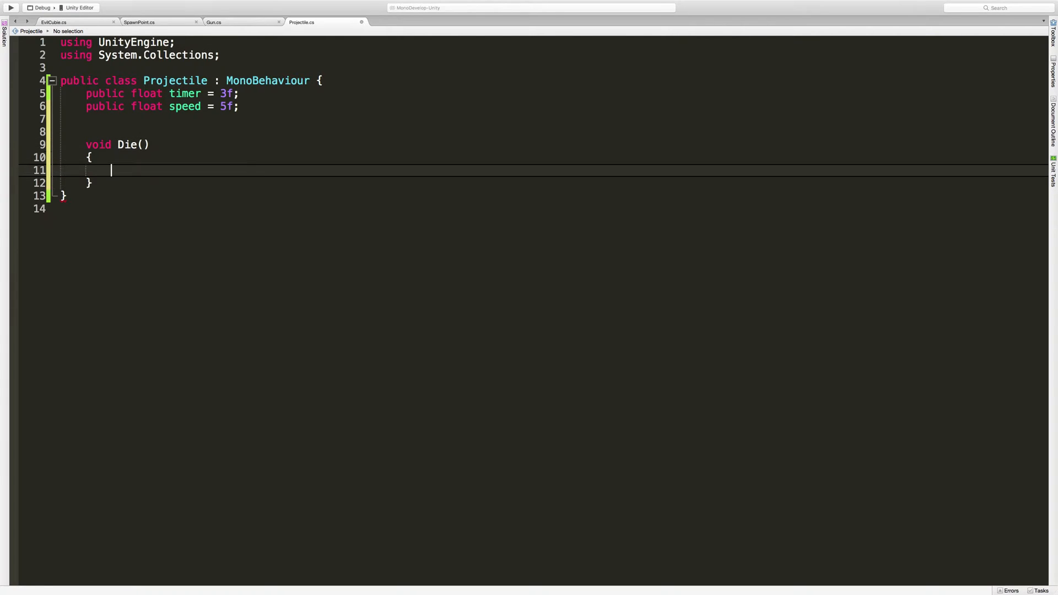
click(110, 170)
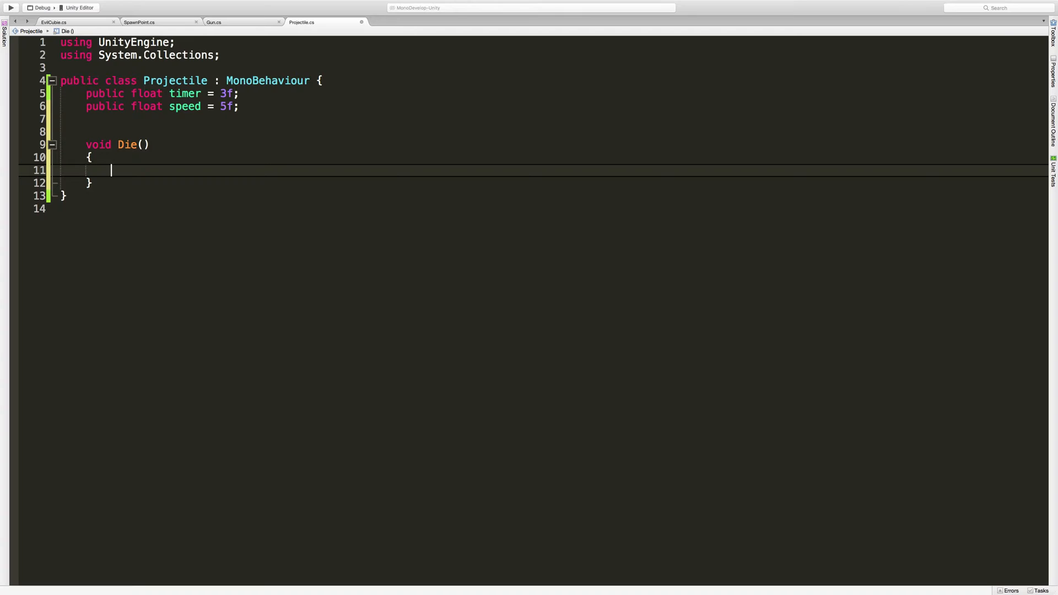
text(Destroy()
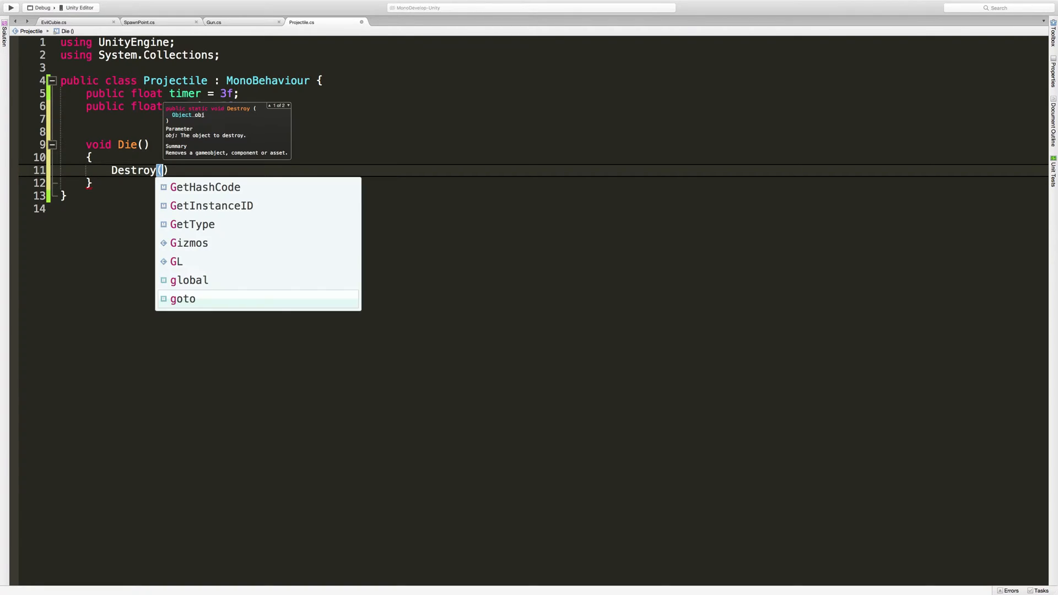
text(gameObject)
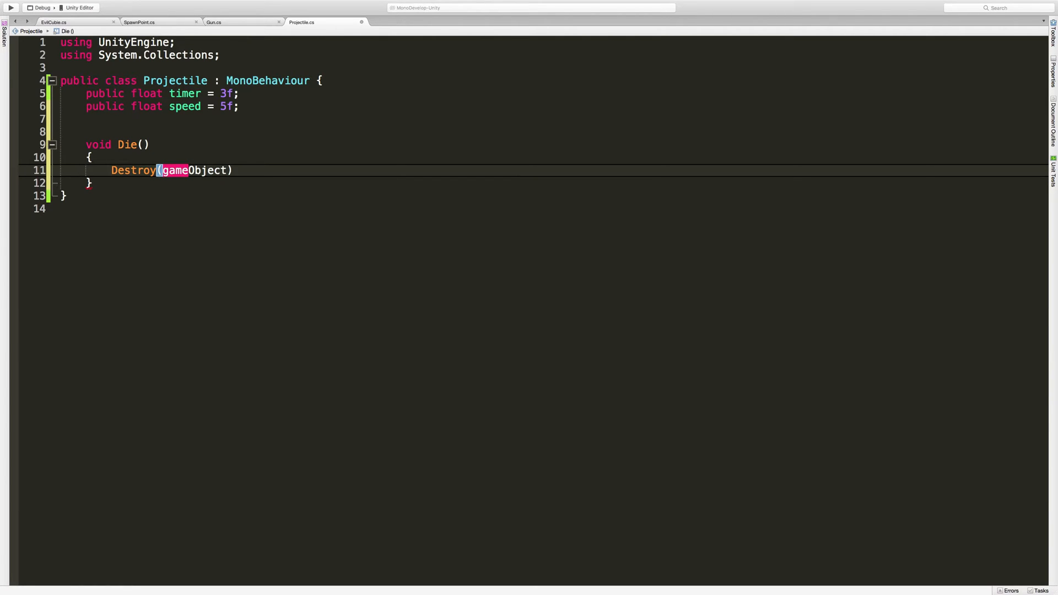
click(232, 169)
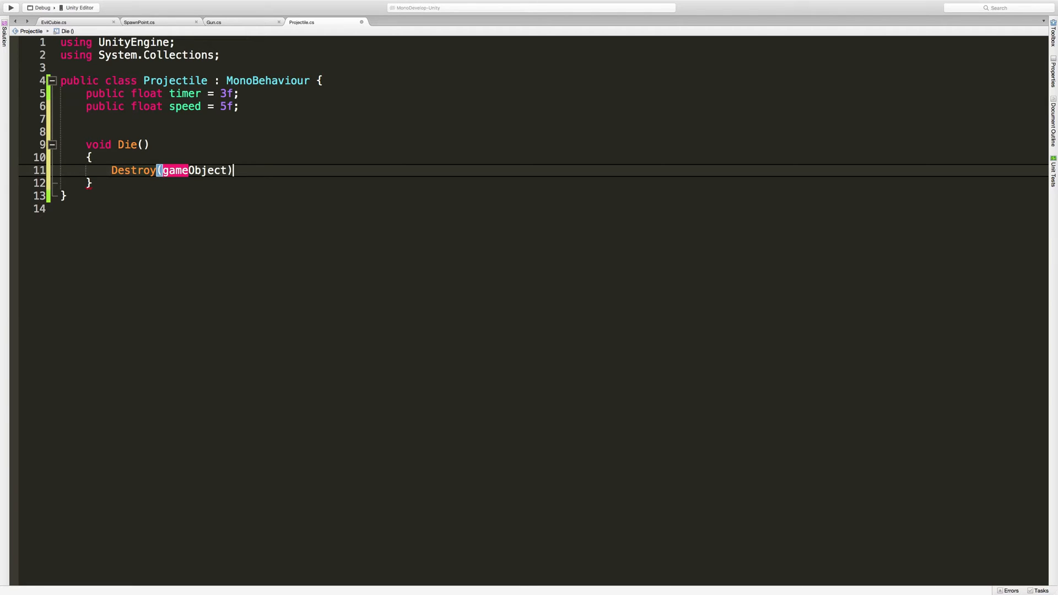
text(;)
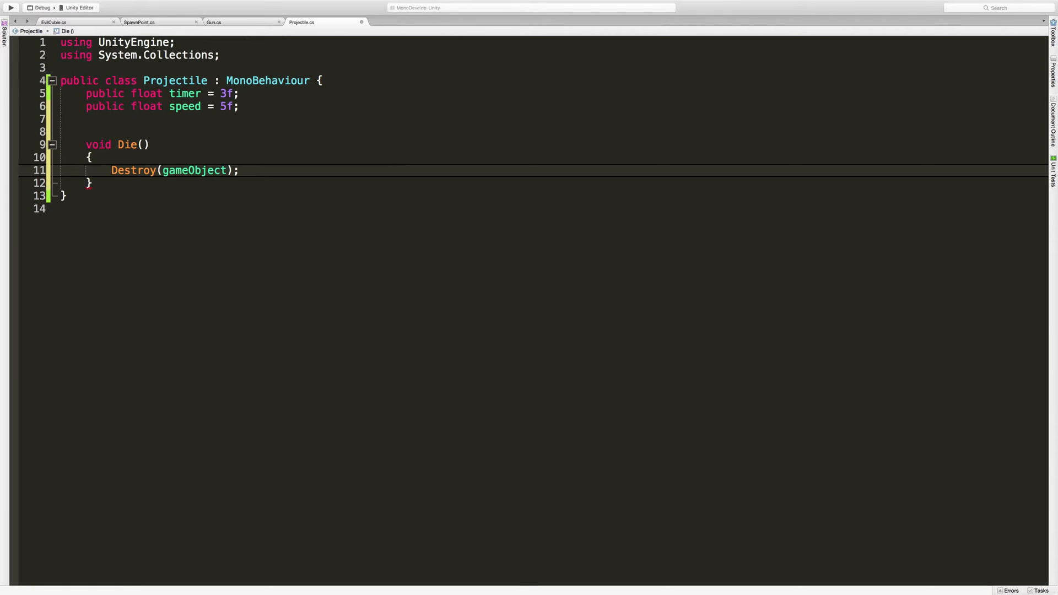
click(61, 144)
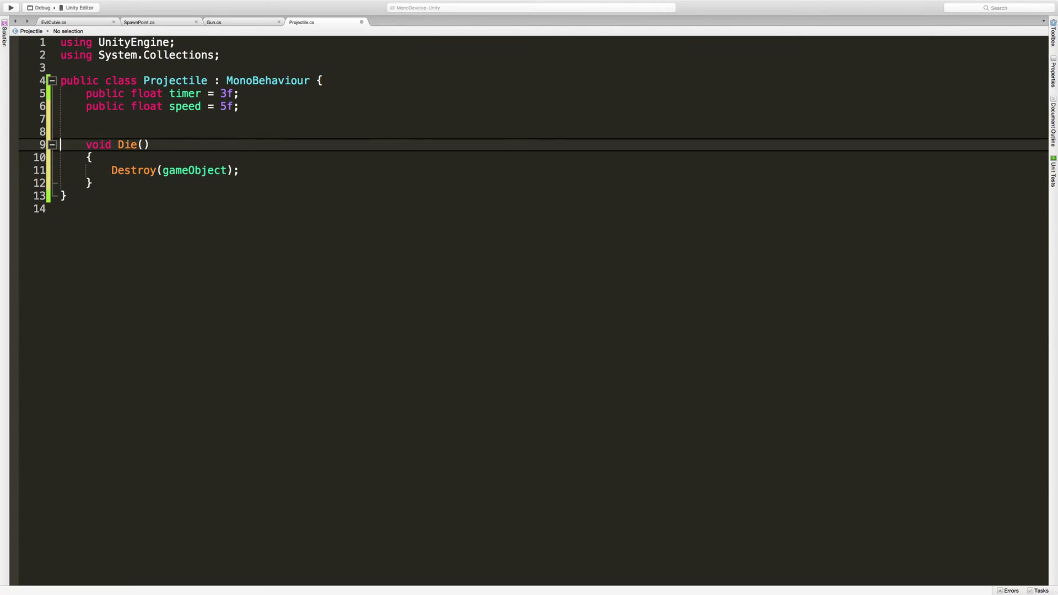
- Add an empty void Start() method above Die
key(enter)
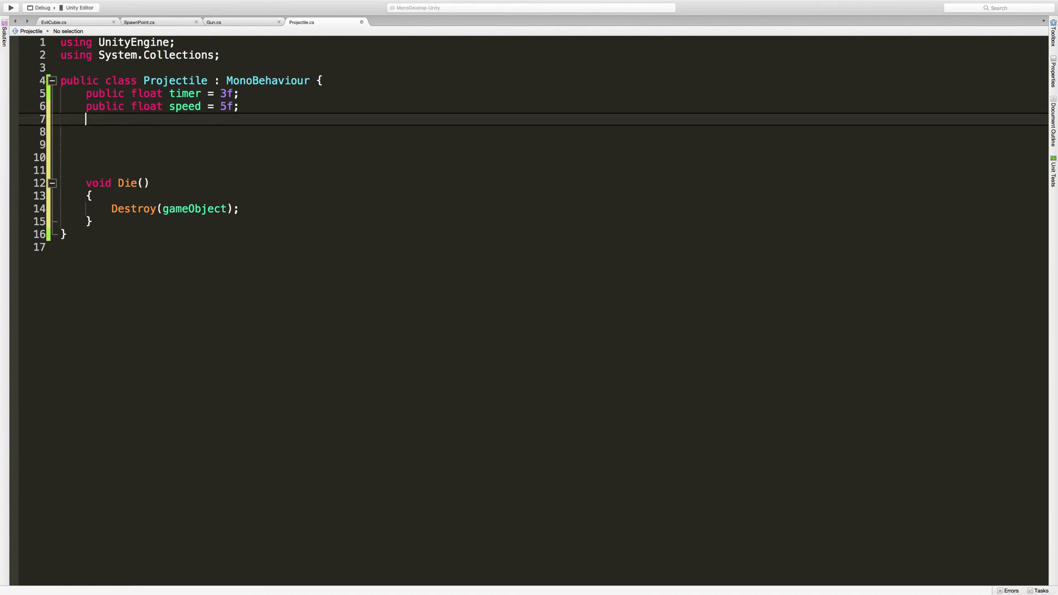
click(118, 93)
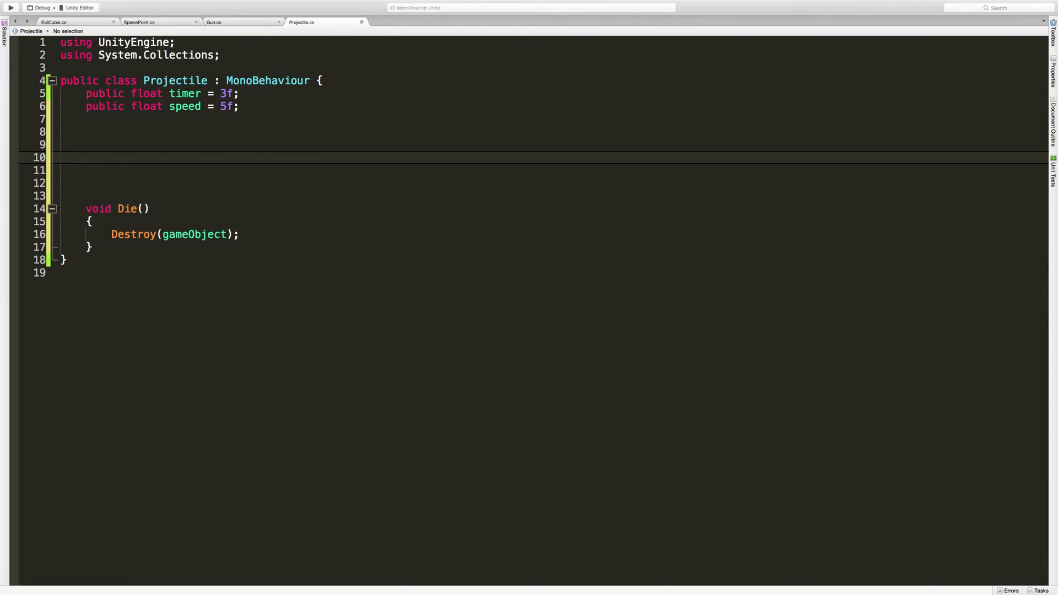
text(void s)
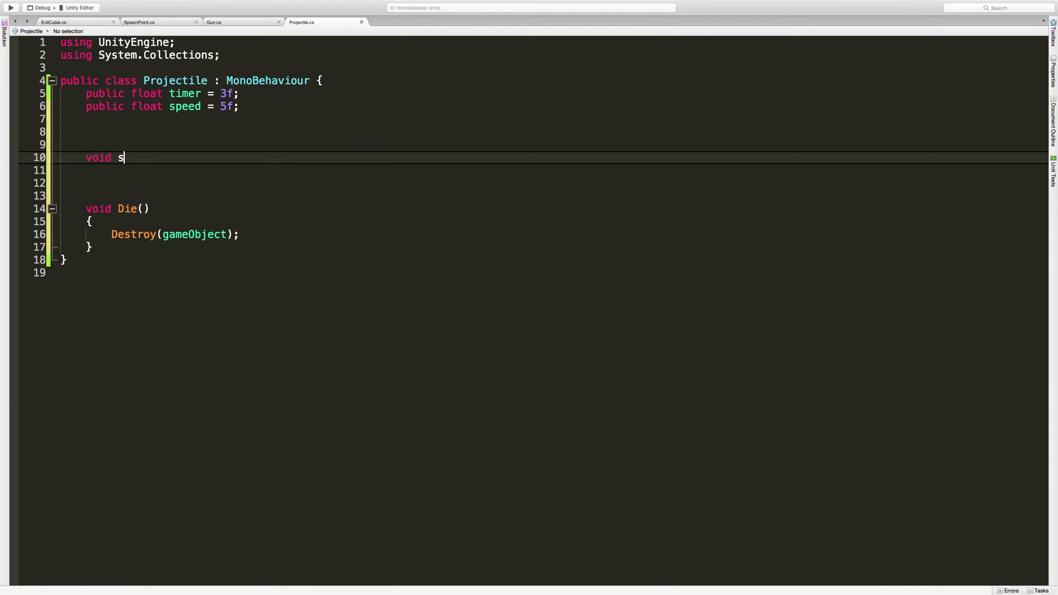
text(tar)
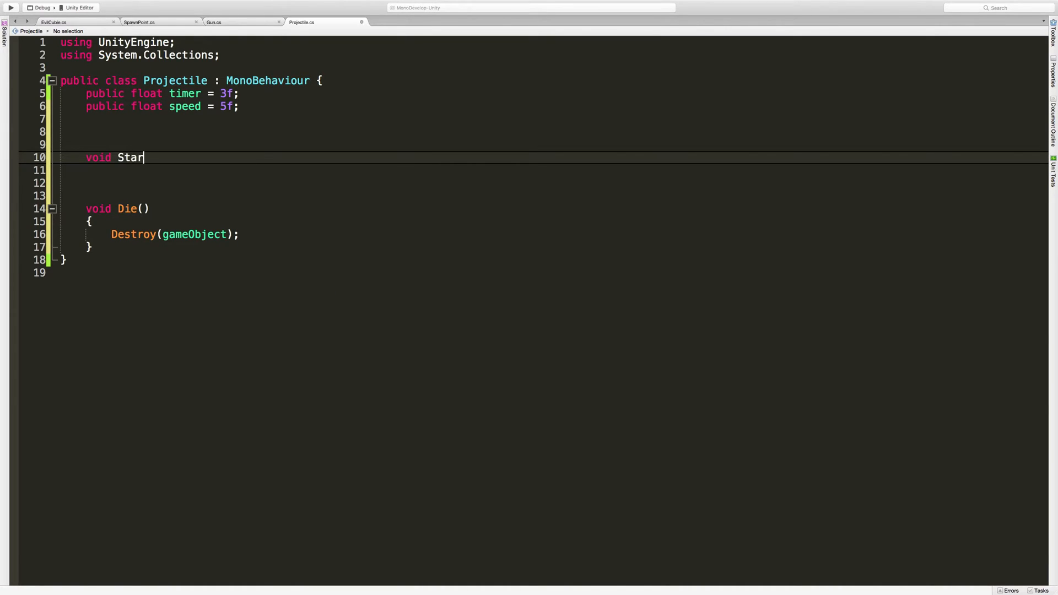
text(t())
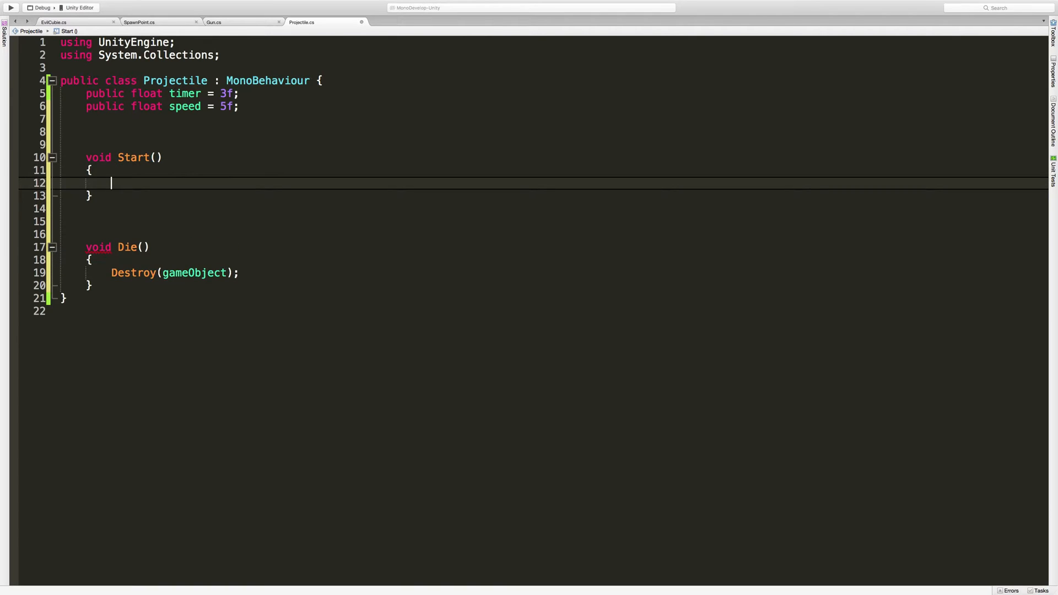
- Have Start call Invoke("Die", timer) so the projectile destroys itself after the delay
text(Invoke()
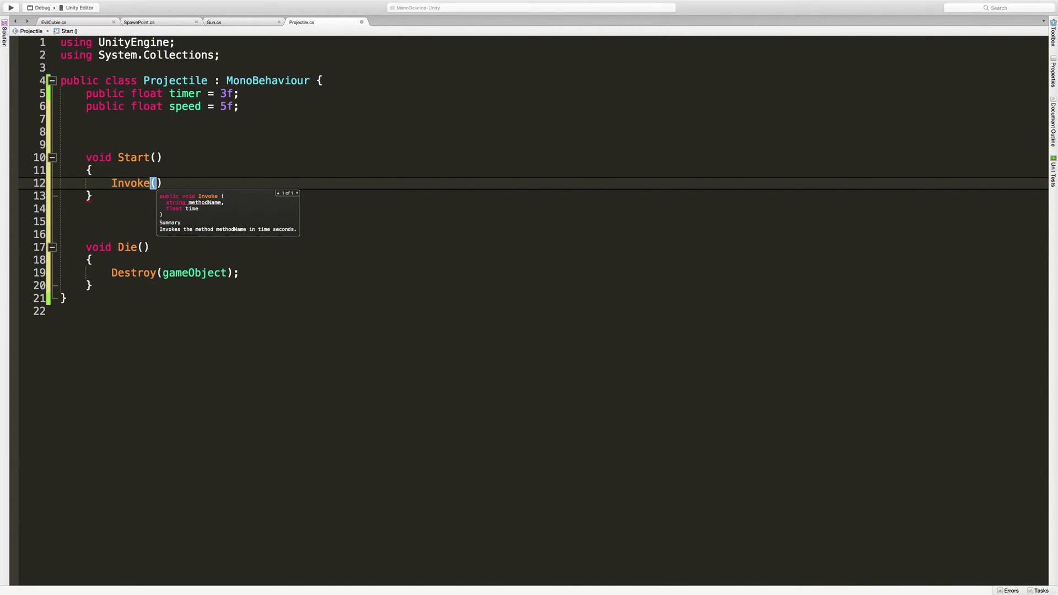
text("")
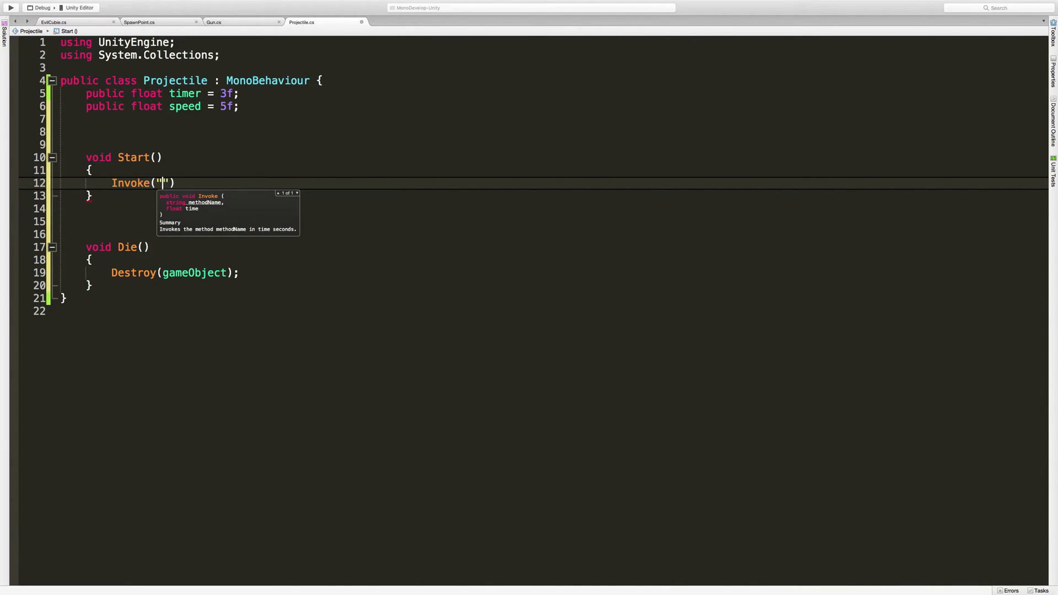
text(Die)
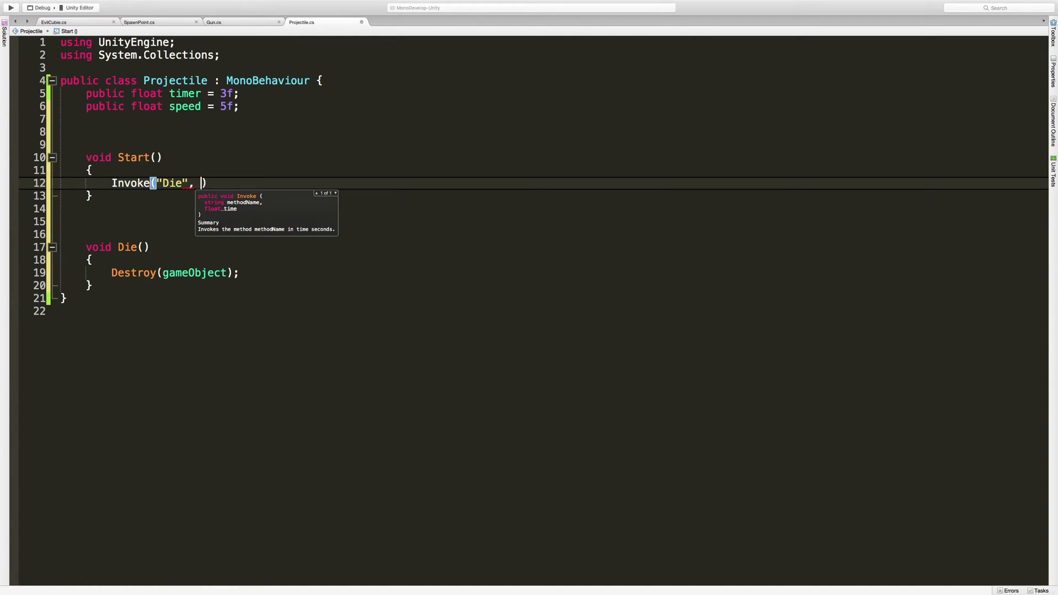
text(t)
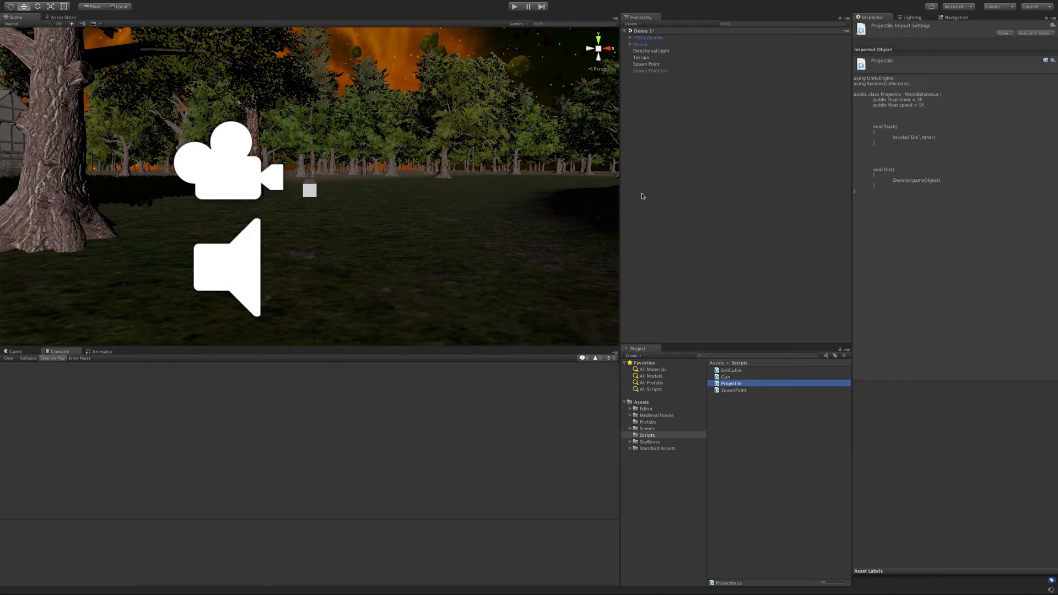
mouse_move(651, 420)
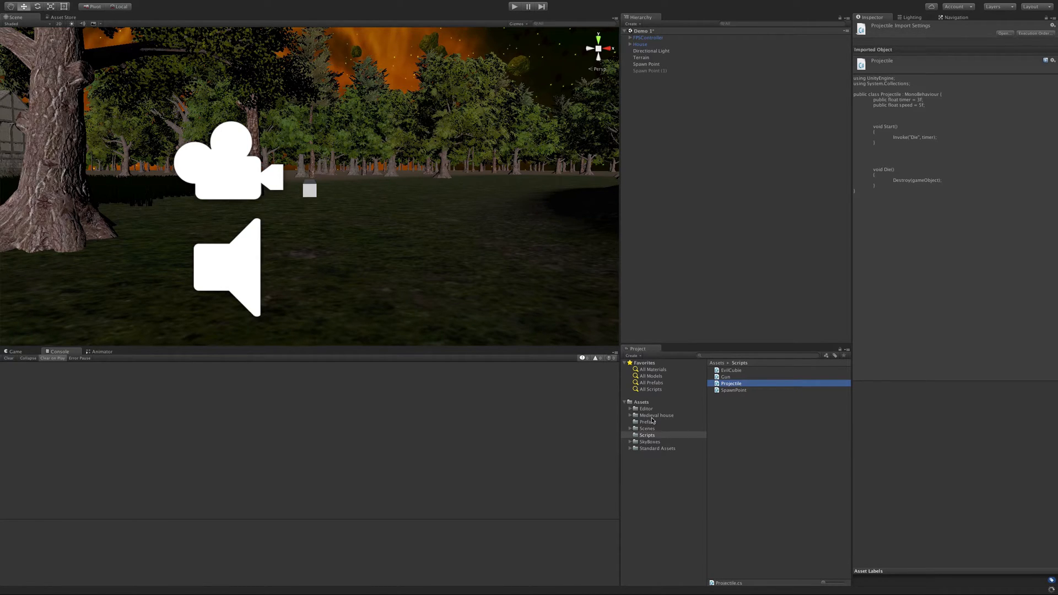
- Add the Projectile script to the Projectile prefab, exposing Timer 3 and Speed 5, and run the scene
click(646, 422)
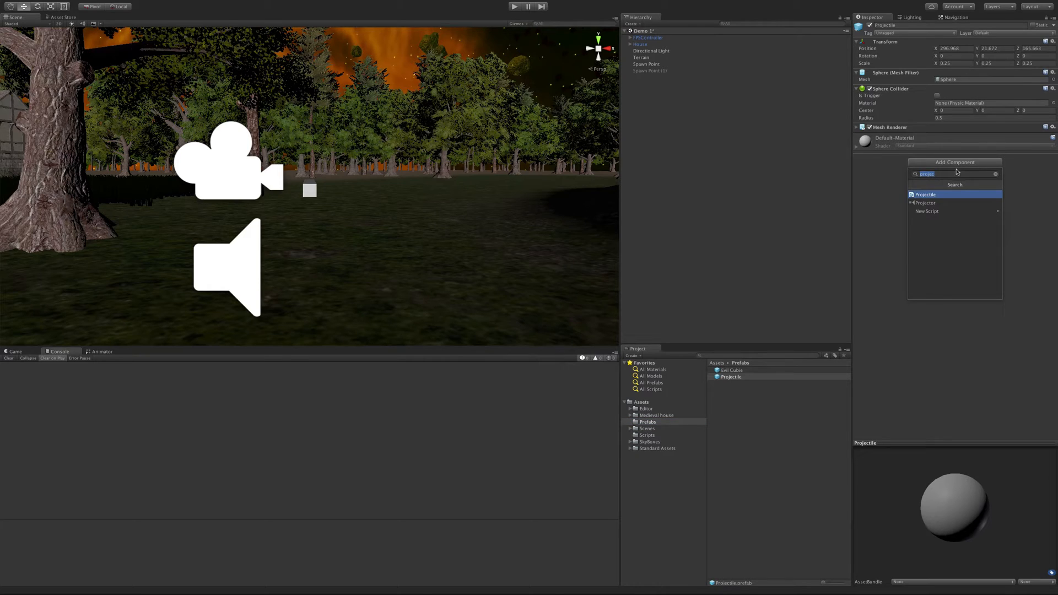
click(927, 194)
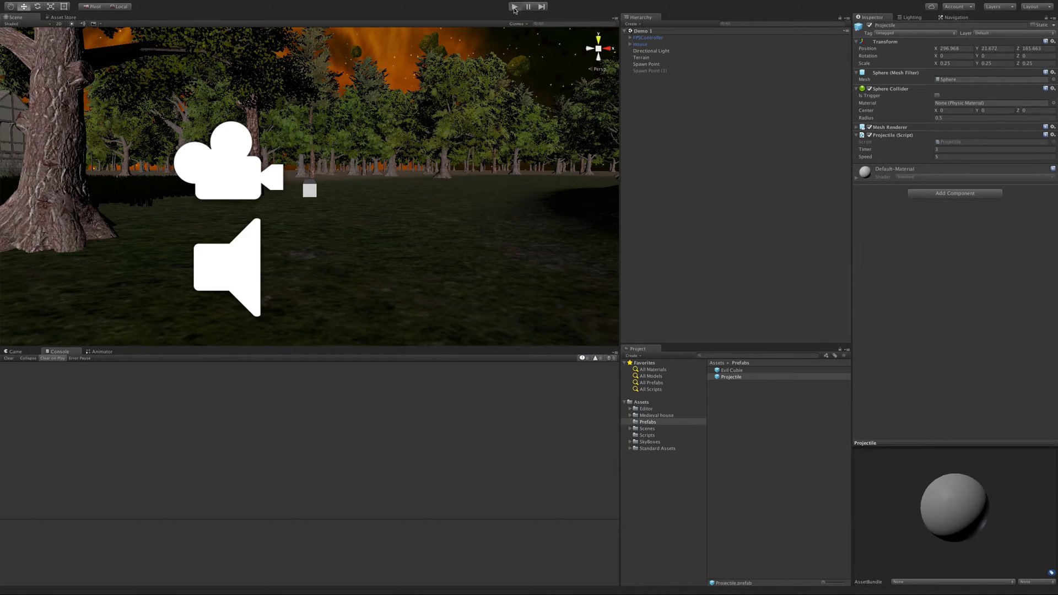
click(516, 7)
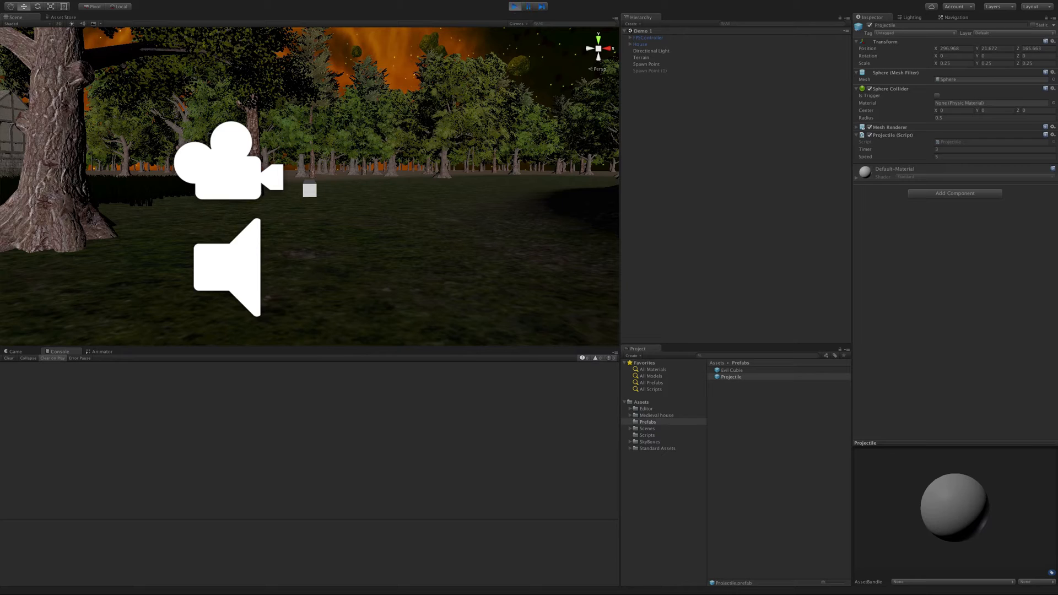
- Stop Play and check that the Gun under FirstPersonCharacter references the Projectile prefab
click(516, 7)
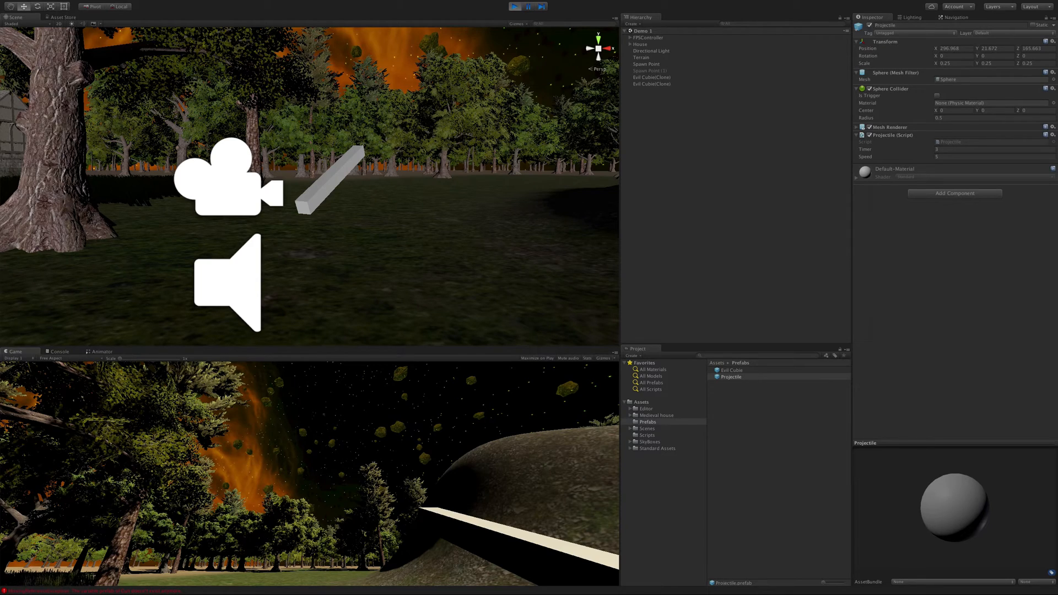
click(517, 6)
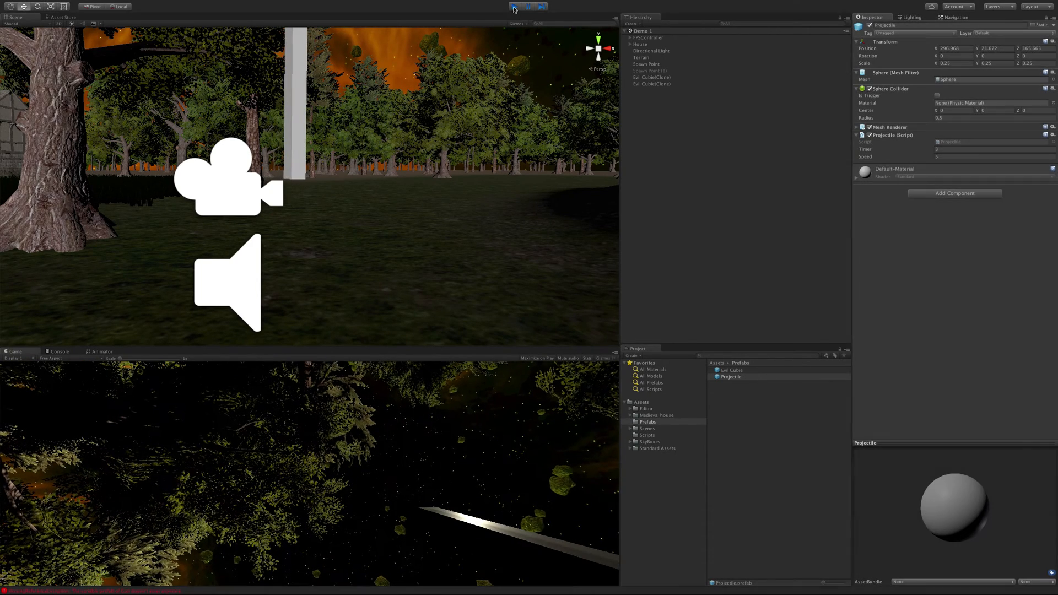
click(514, 7)
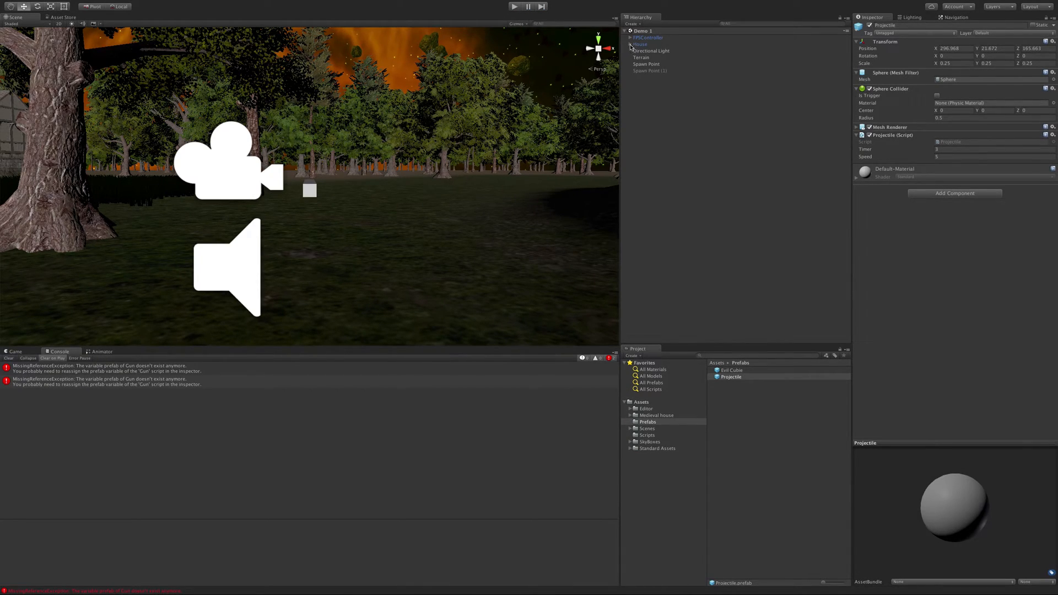
click(629, 37)
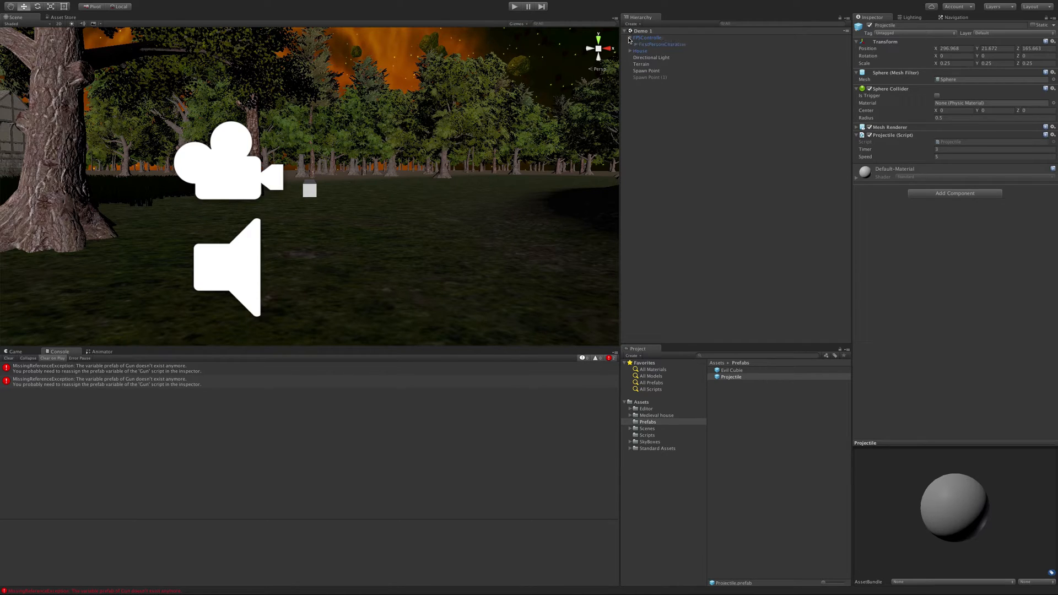
click(648, 51)
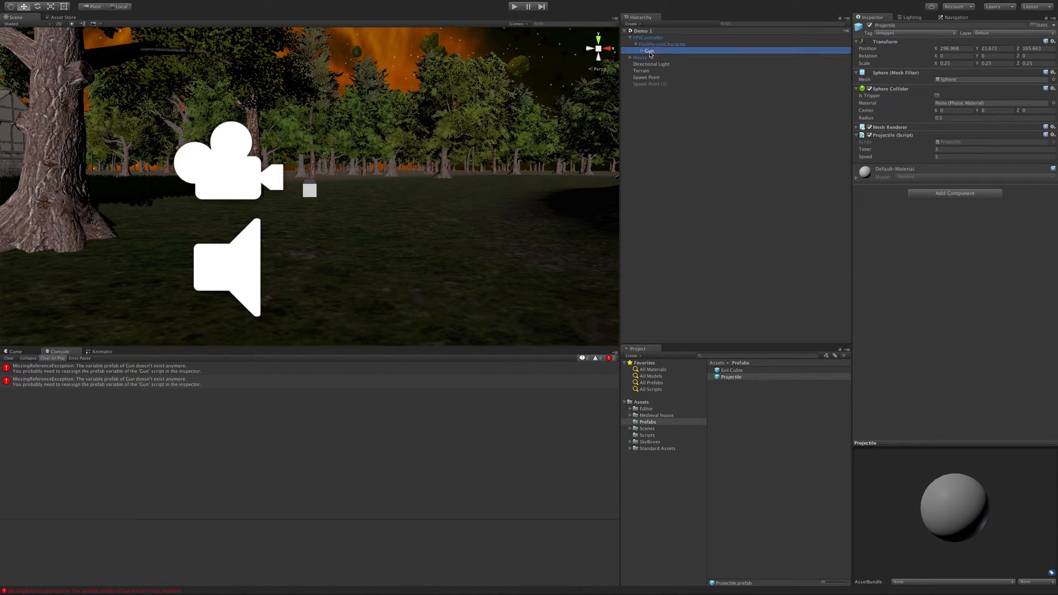
click(648, 49)
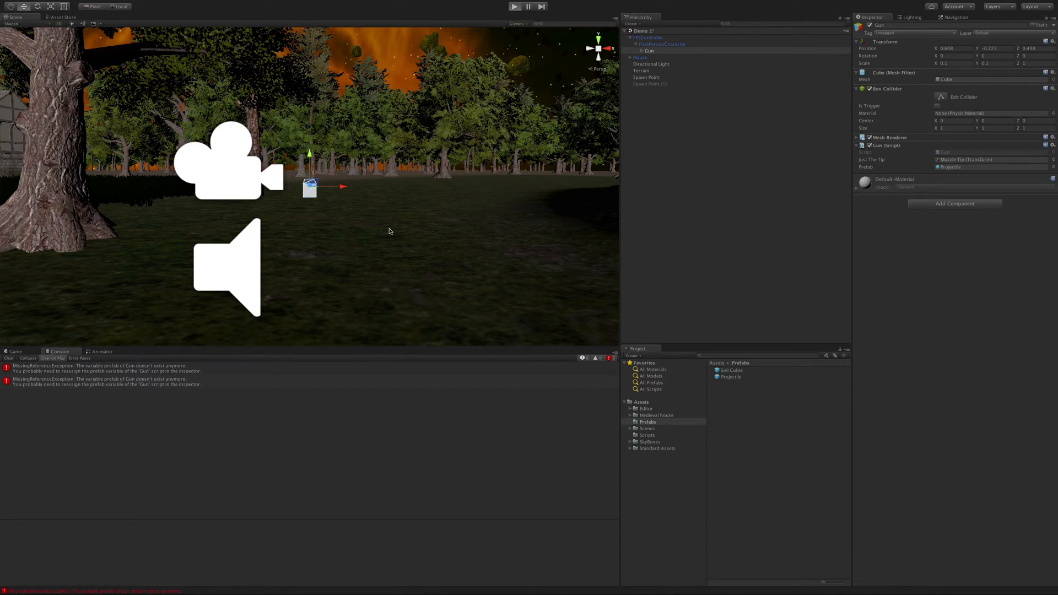
- Run the scene again to test firing projectiles, then stop it
click(514, 6)
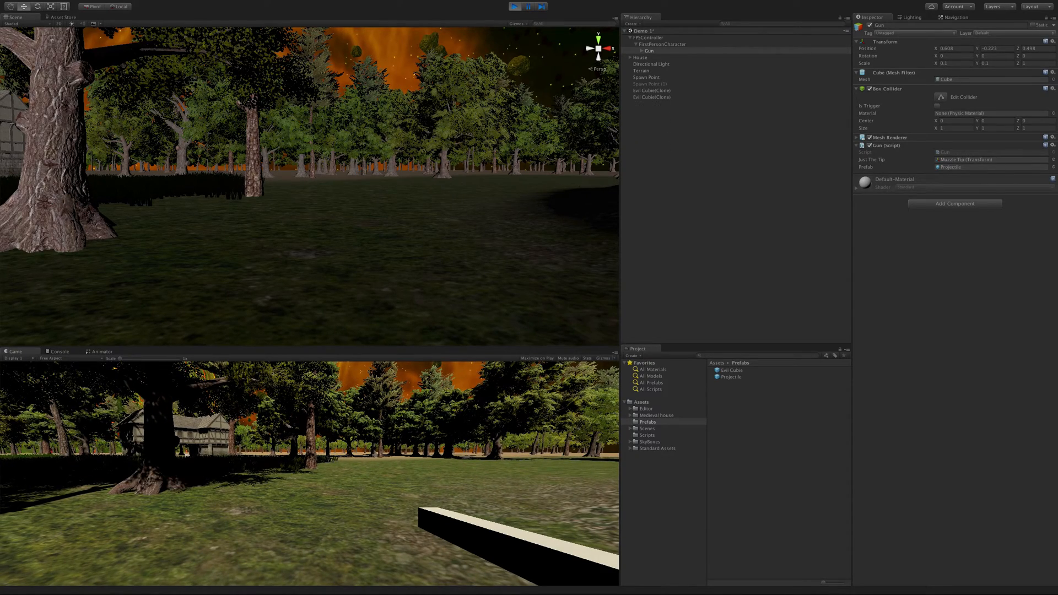
click(514, 6)
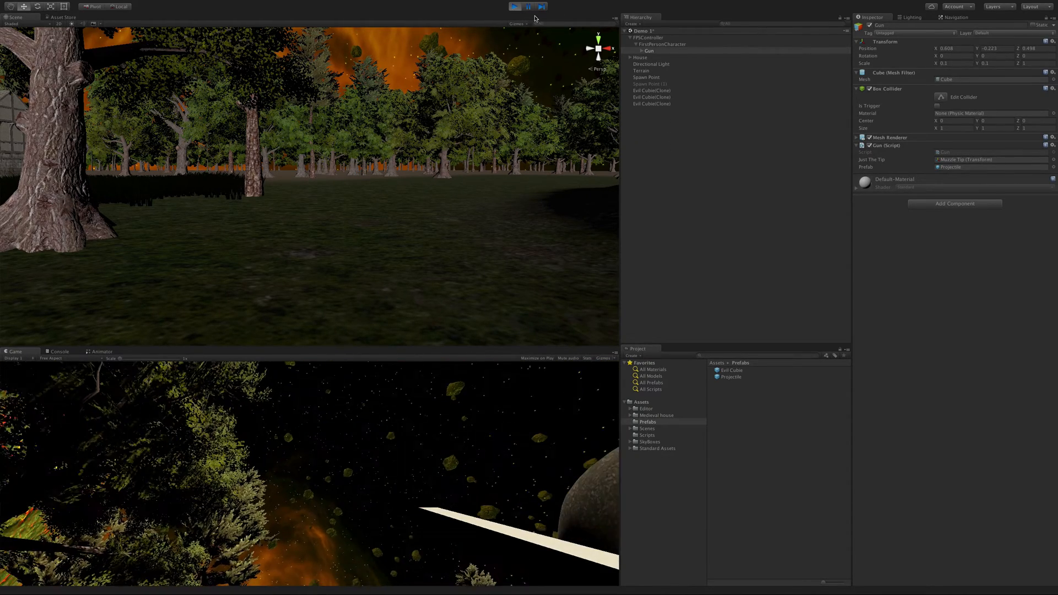
click(515, 7)
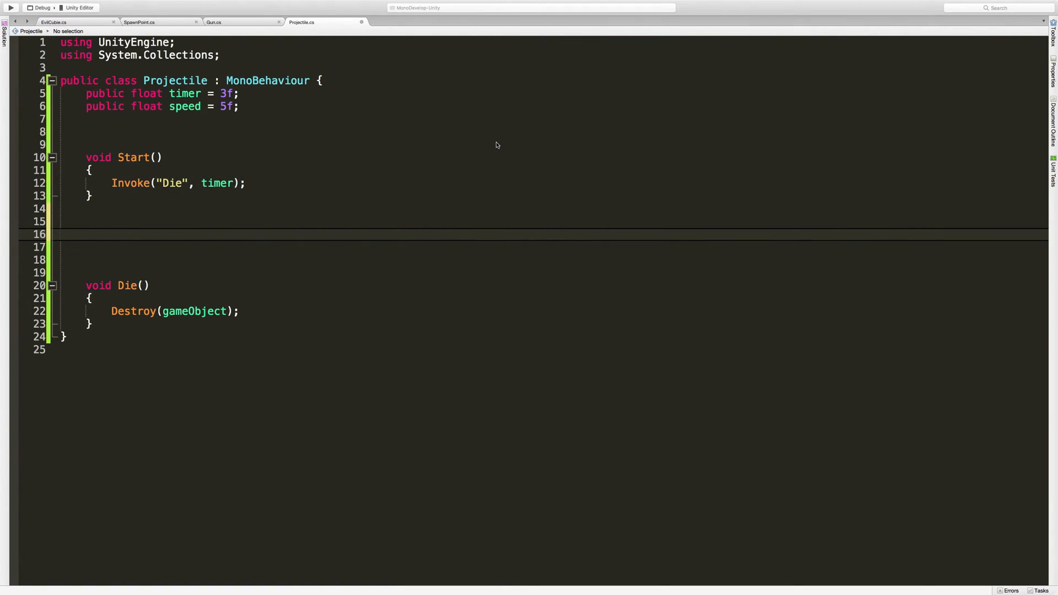
- Add an empty void Update() method to the Projectile script
text(void)
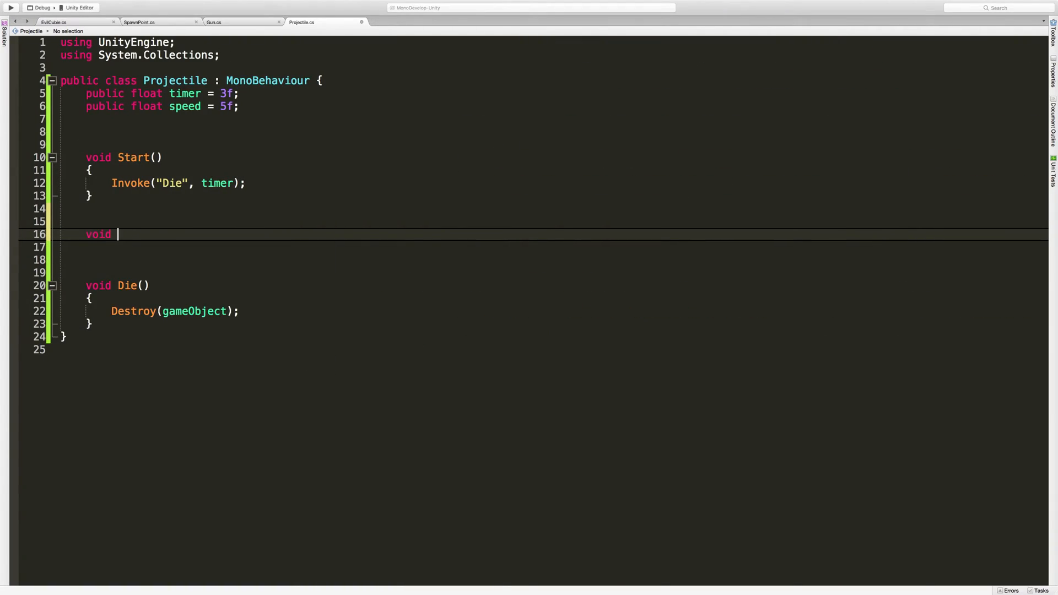
text(Update())
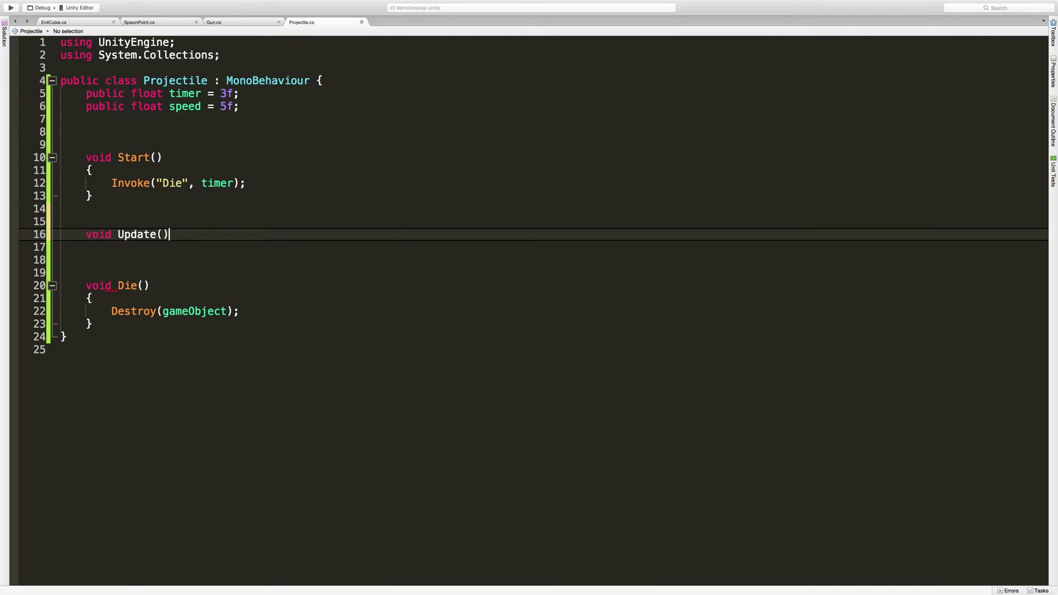
key(enter)
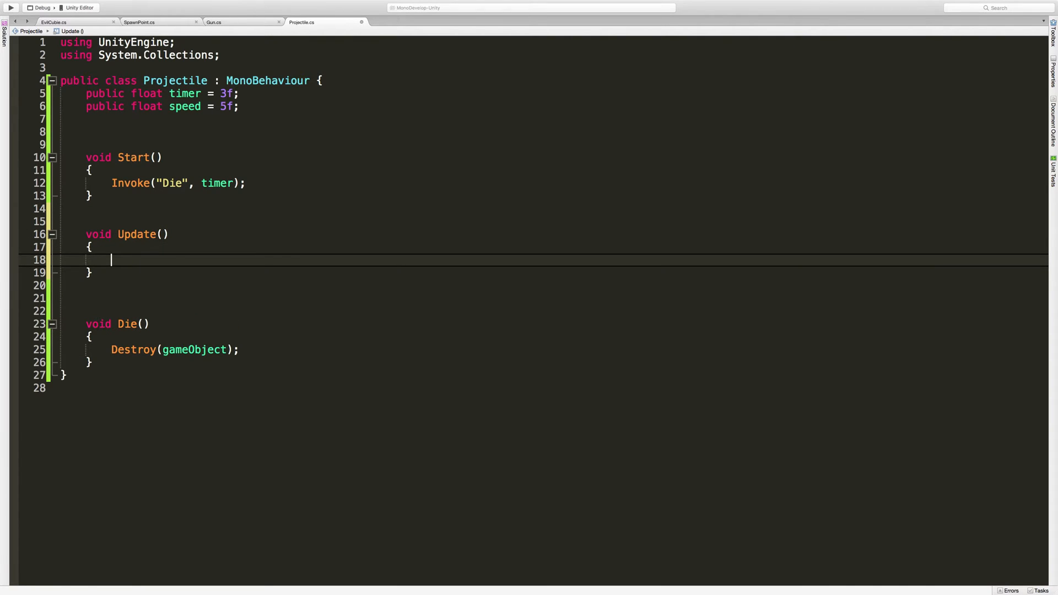
- Write transform.position += transform.forward * speed inside Update
text(transform.)
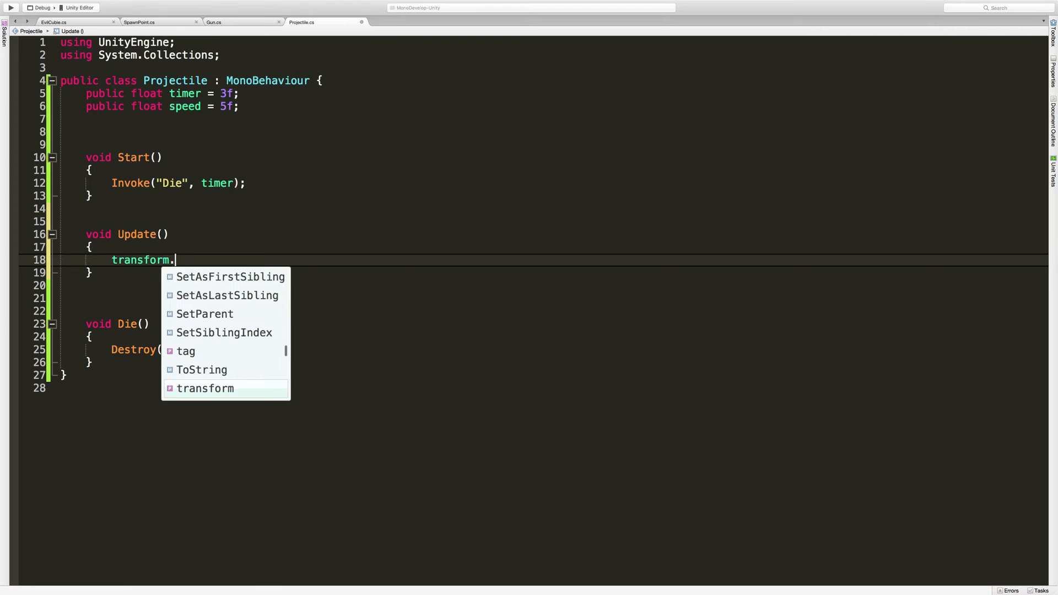
text(position)
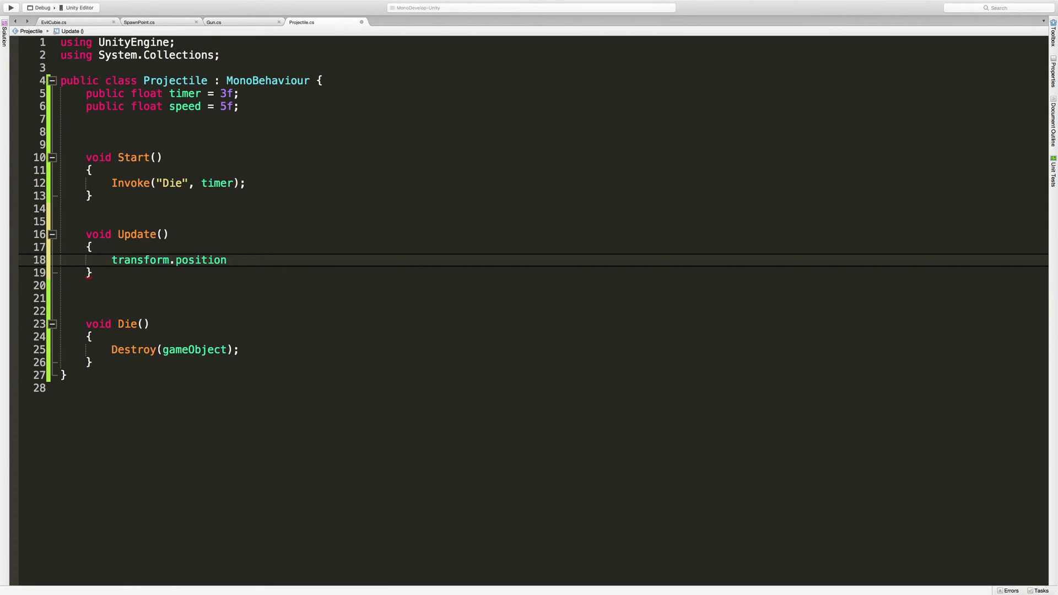
text(+)
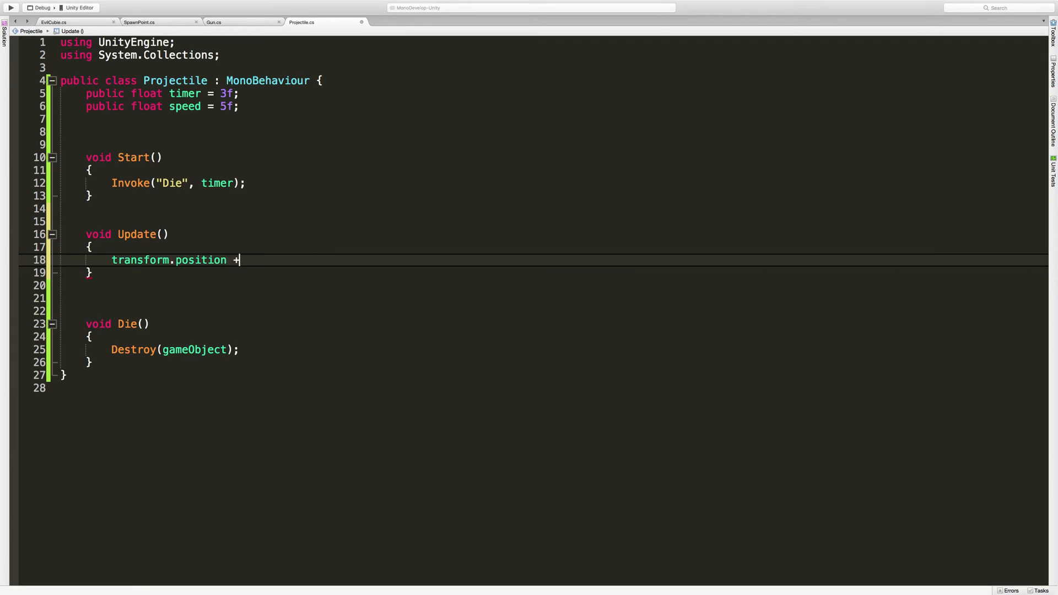
text(=)
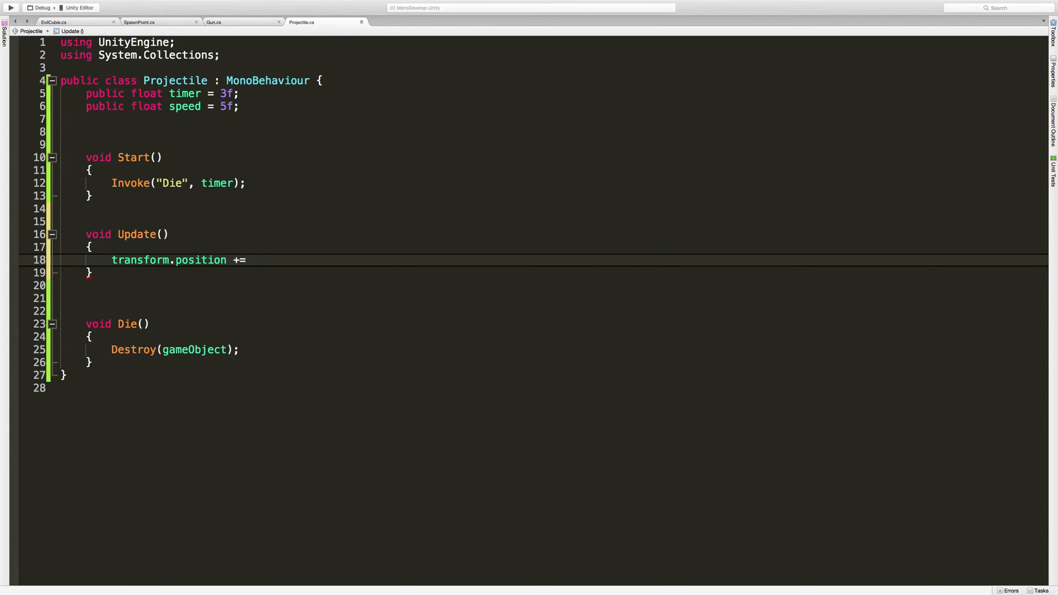
click(246, 260)
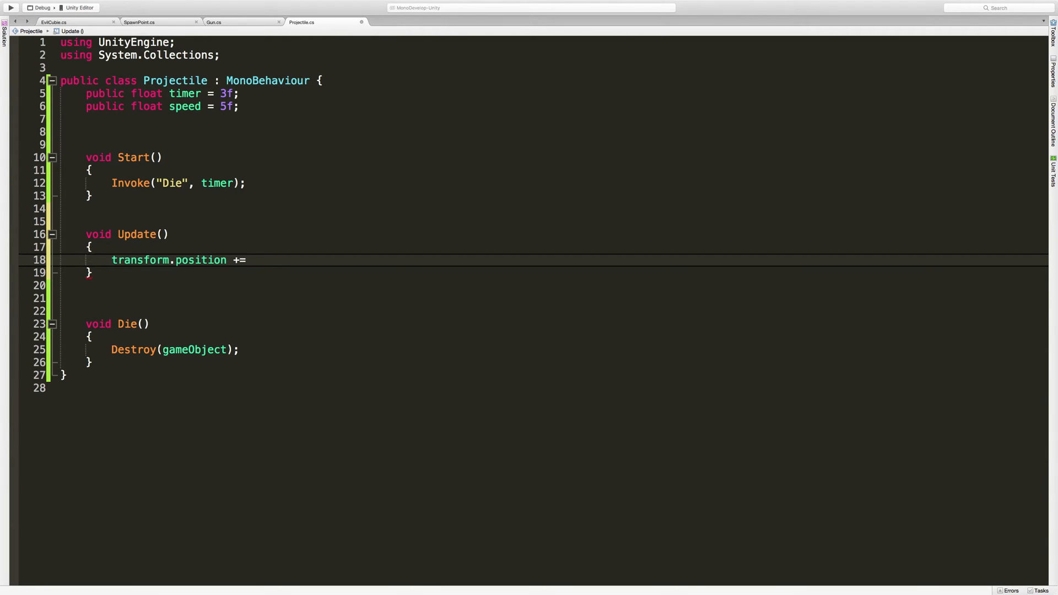
text(transform.)
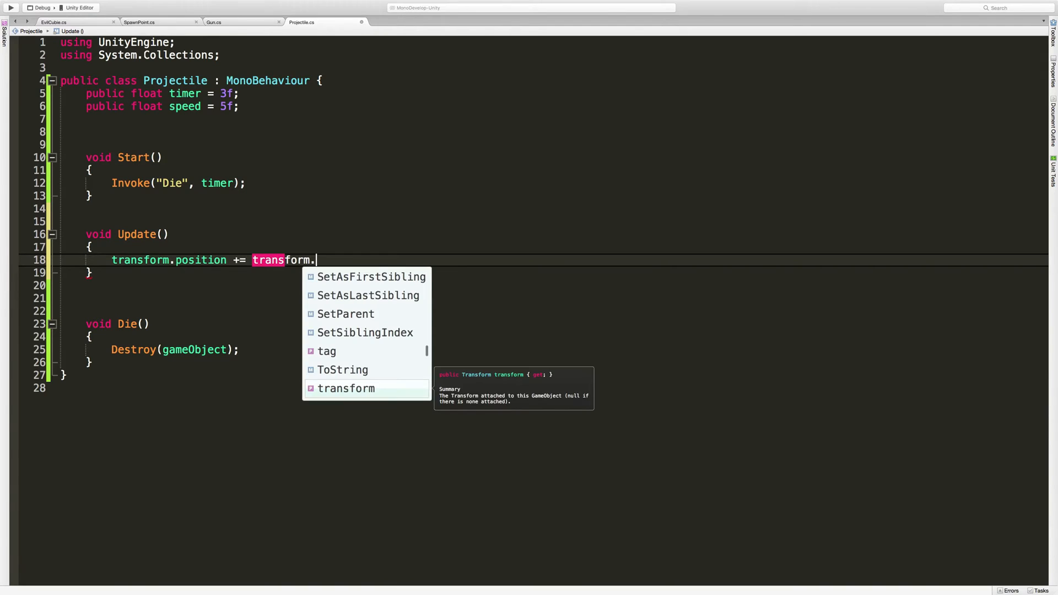
text(forward)
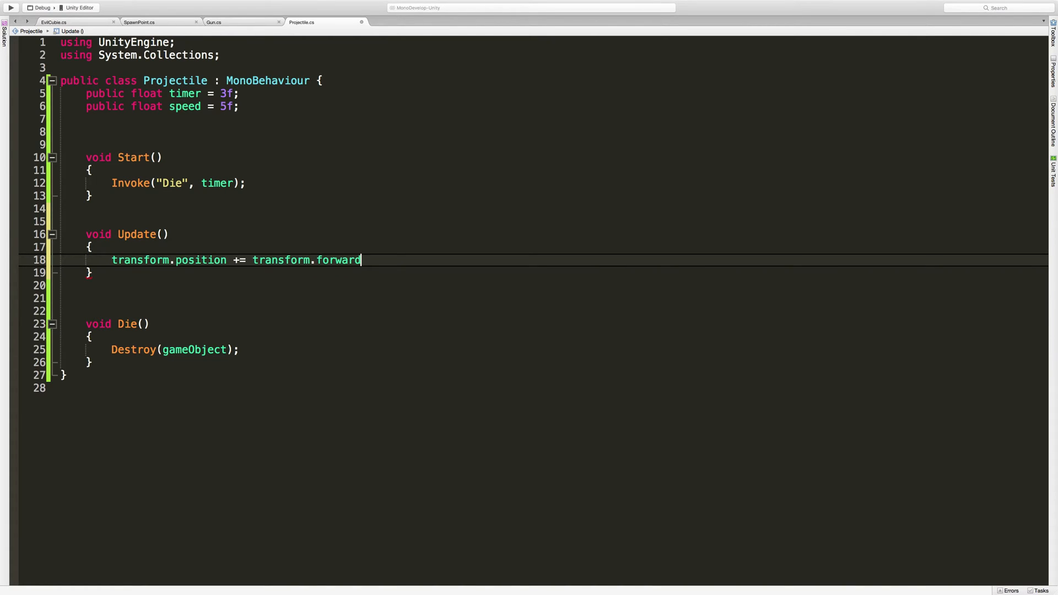
text(*)
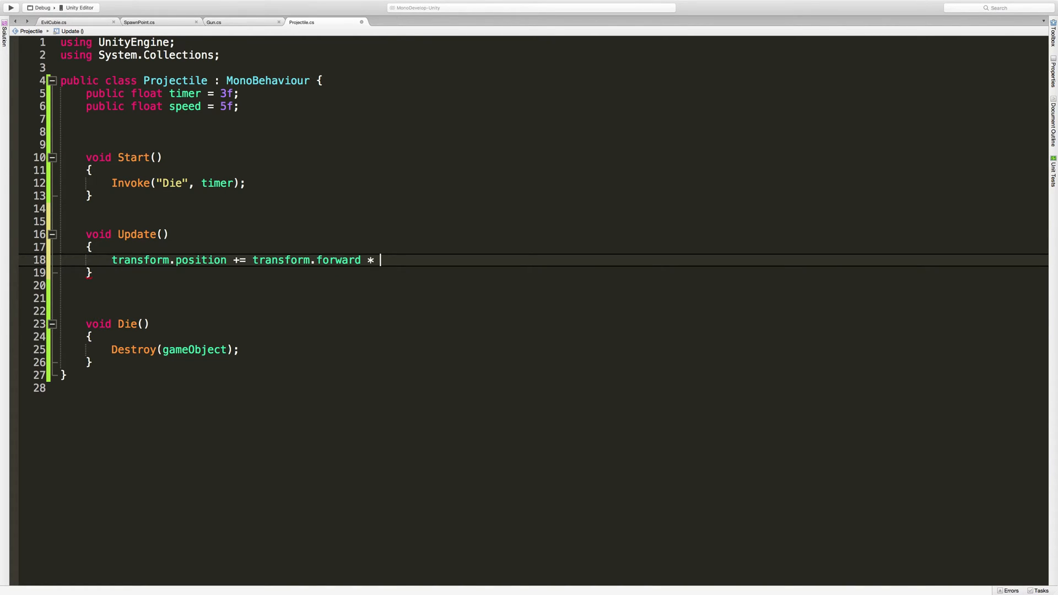
text(speed)
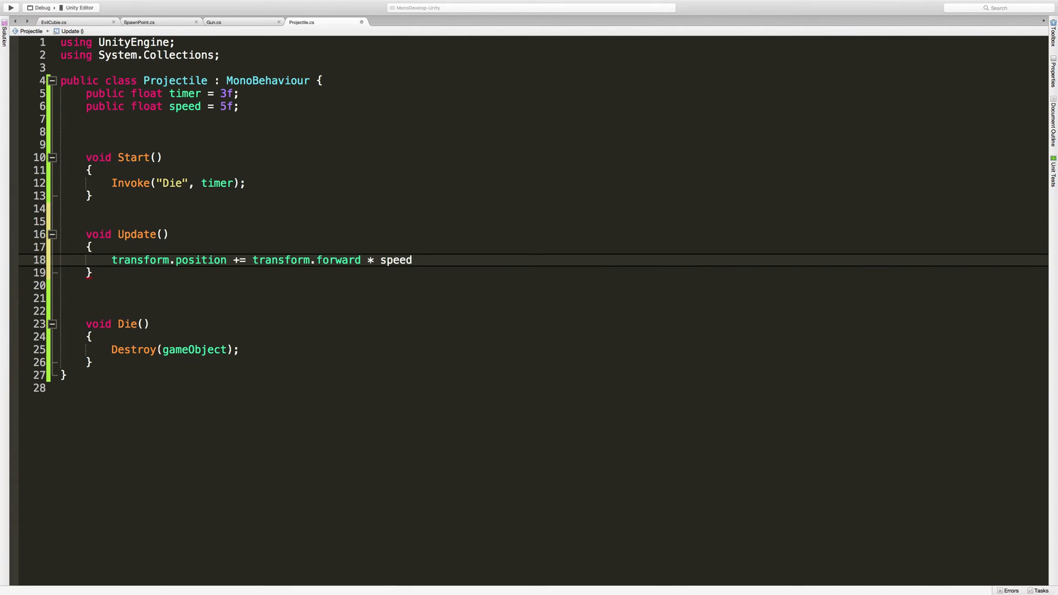
click(412, 261)
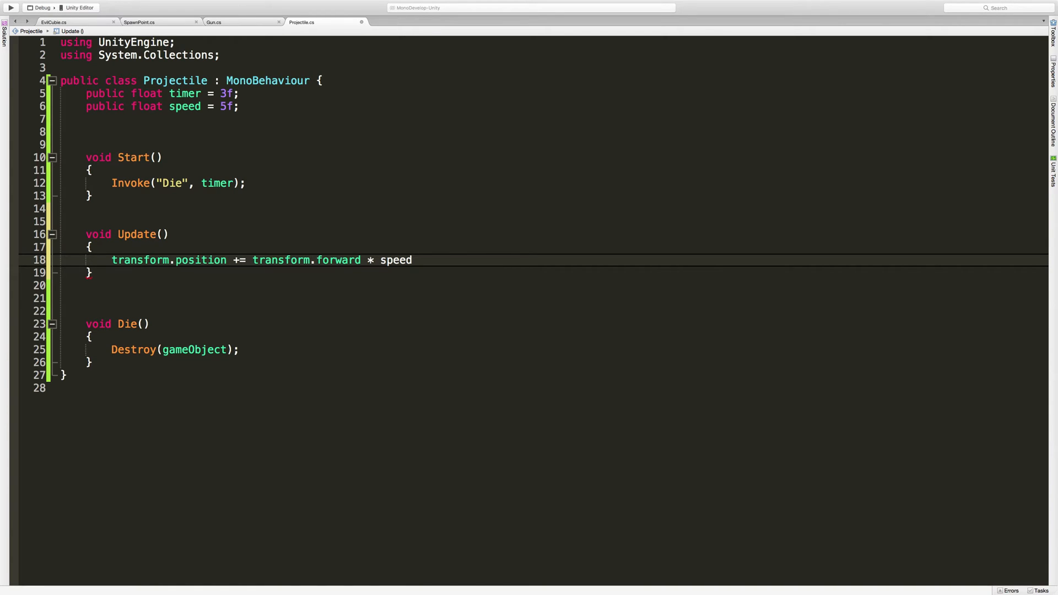
- Extend the movement line with * Time.deltaTime; so motion is frame-rate independent
click(412, 260)
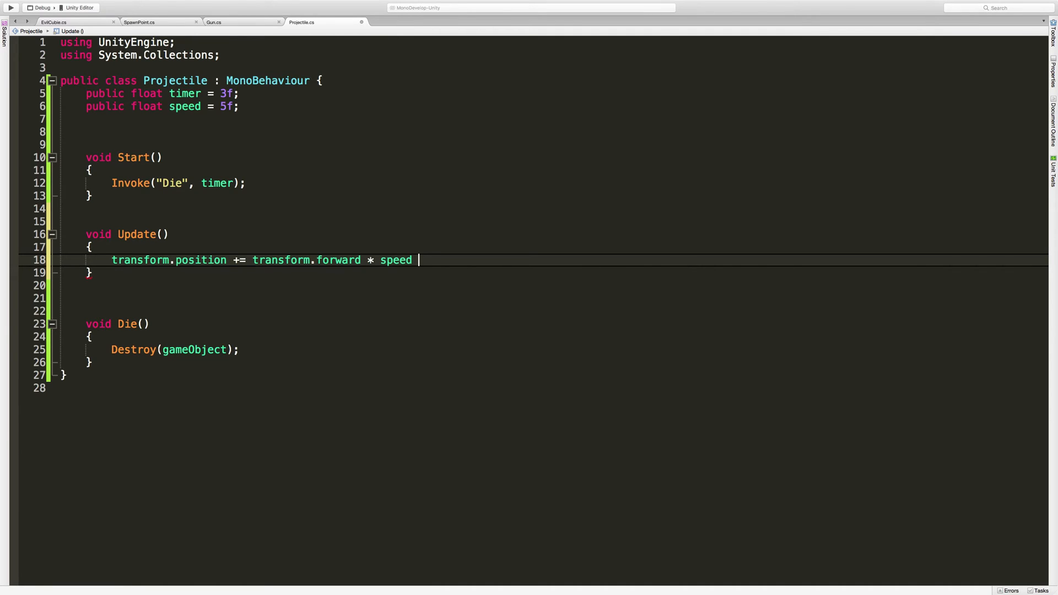
text(*)
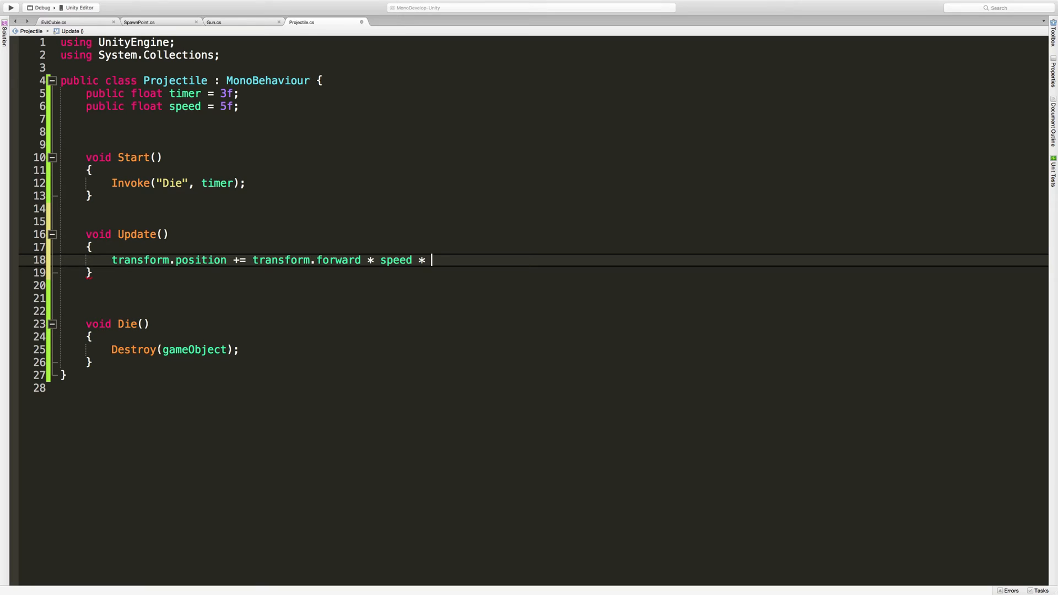
text(Time.deltaTime)
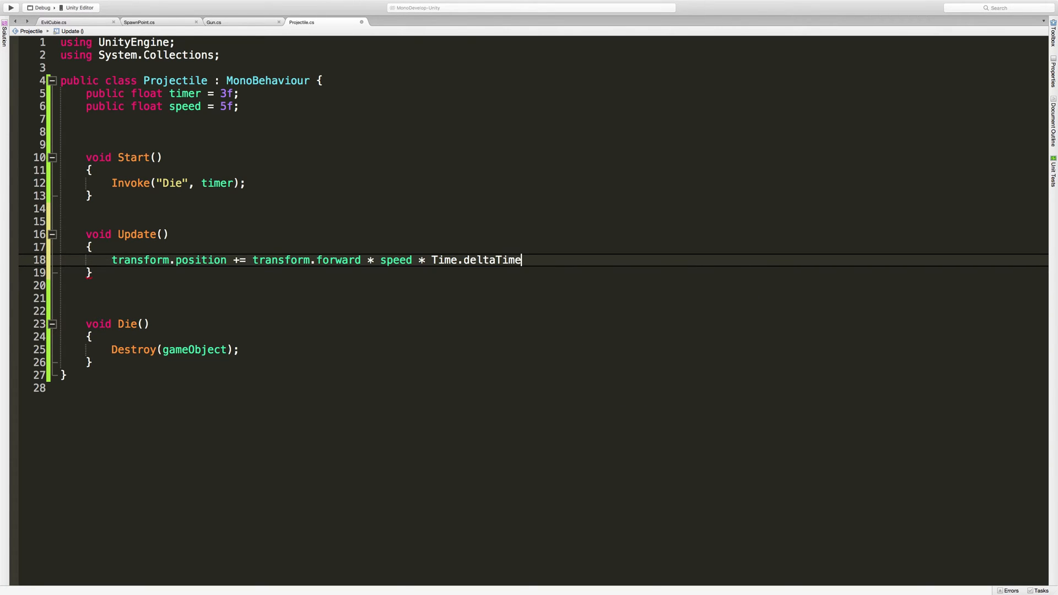
text(;)
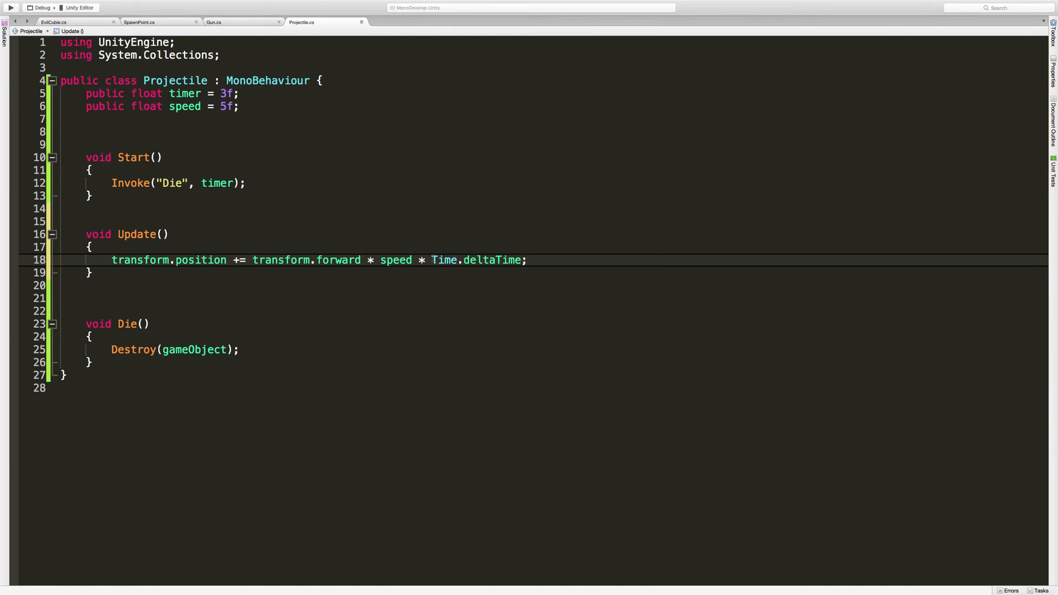
mouse_move(443, 260)
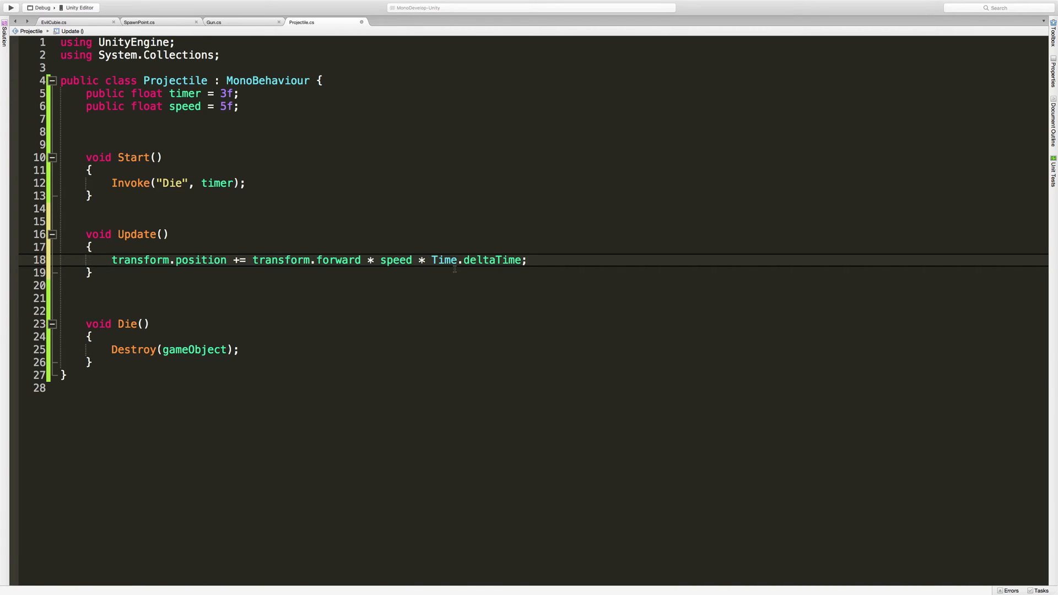
click(526, 260)
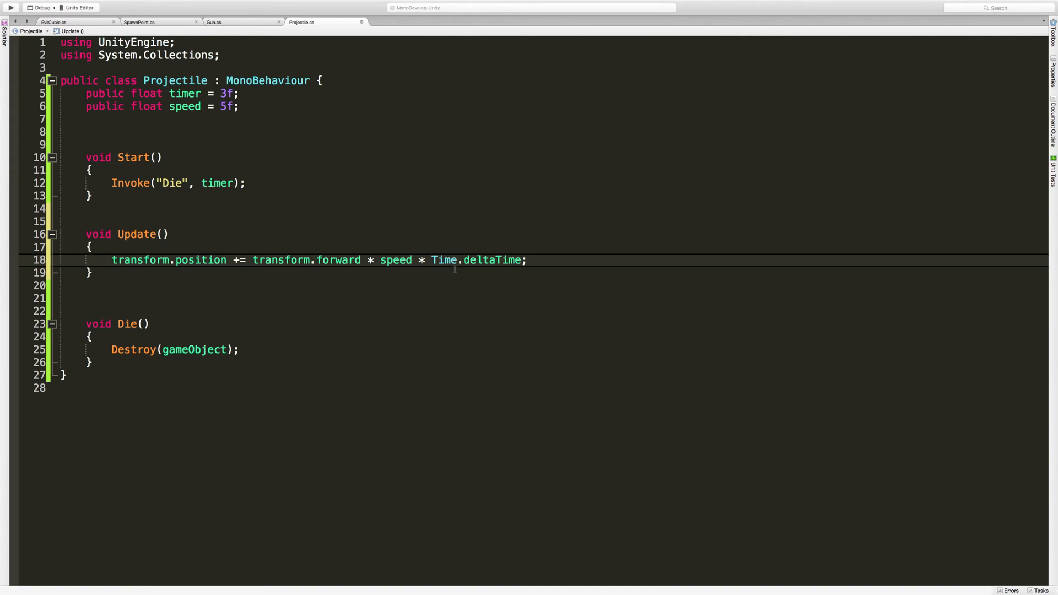
mouse_move(419, 273)
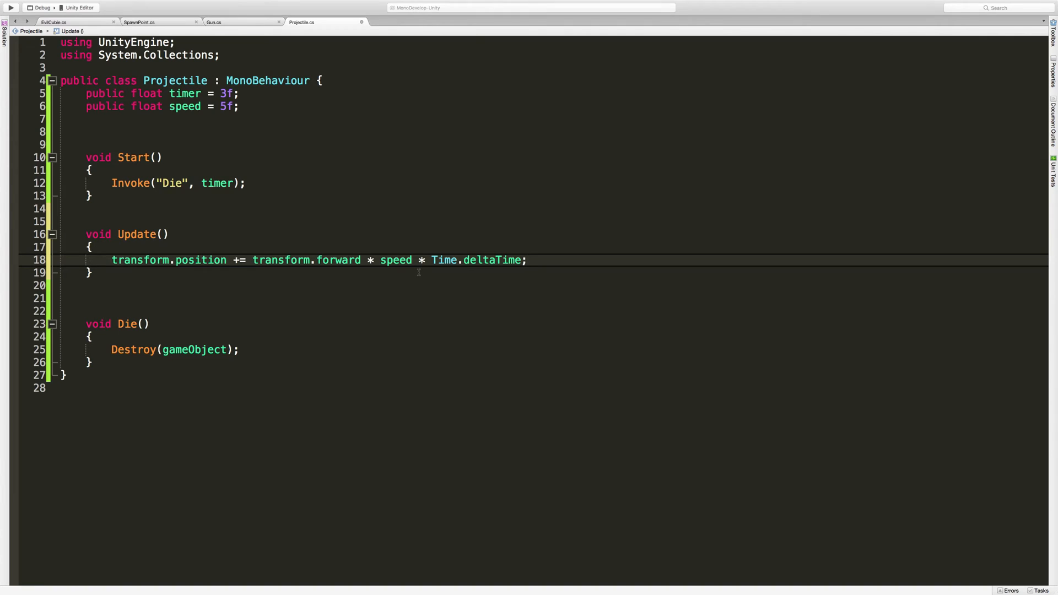
click(527, 260)
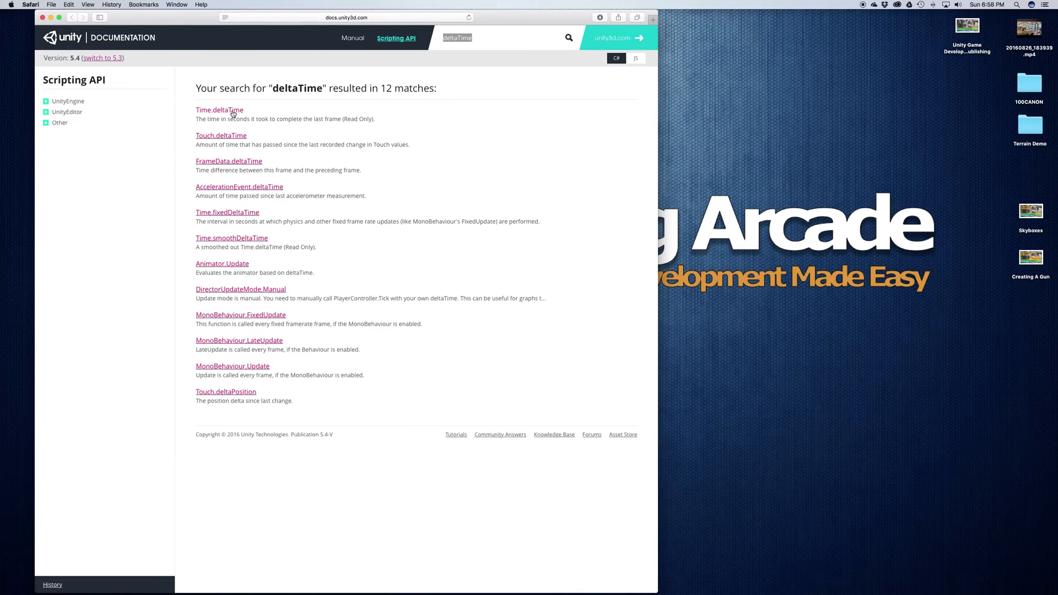
- View the Time.deltaTime entry in the Unity Scripting API docs
click(219, 110)
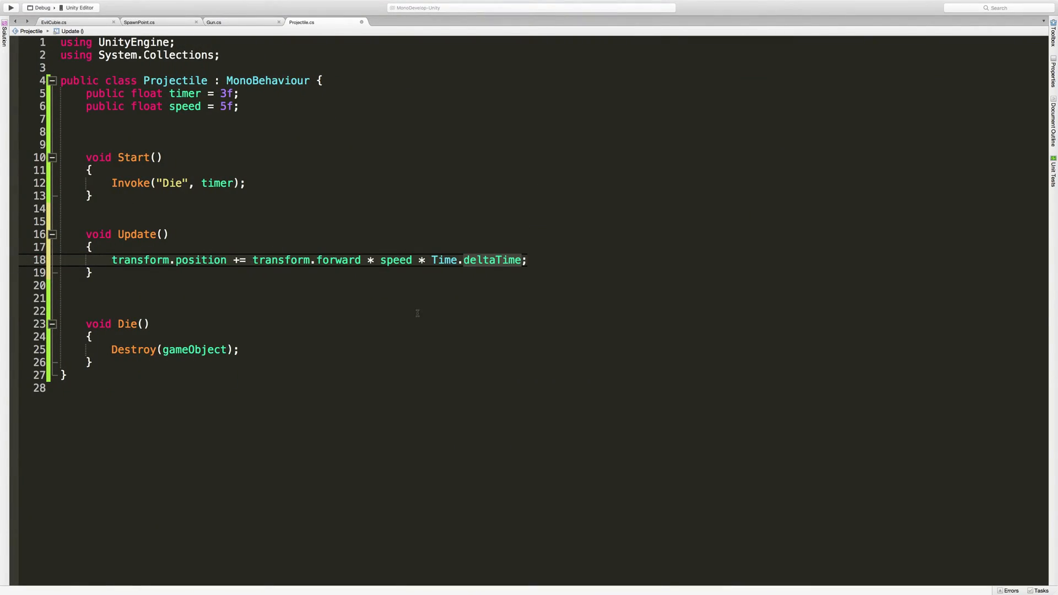
click(203, 298)
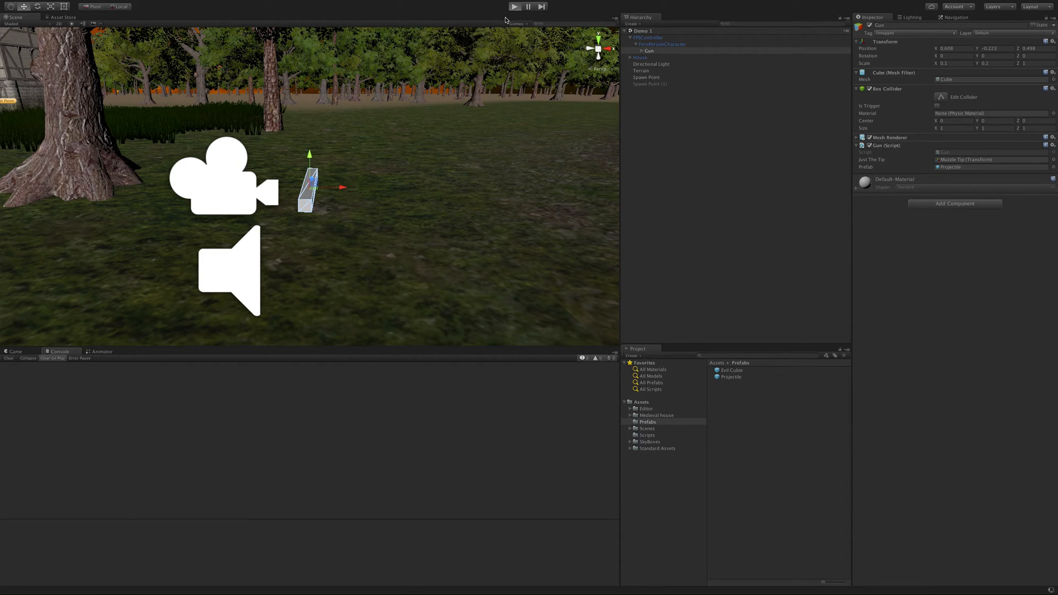
click(515, 6)
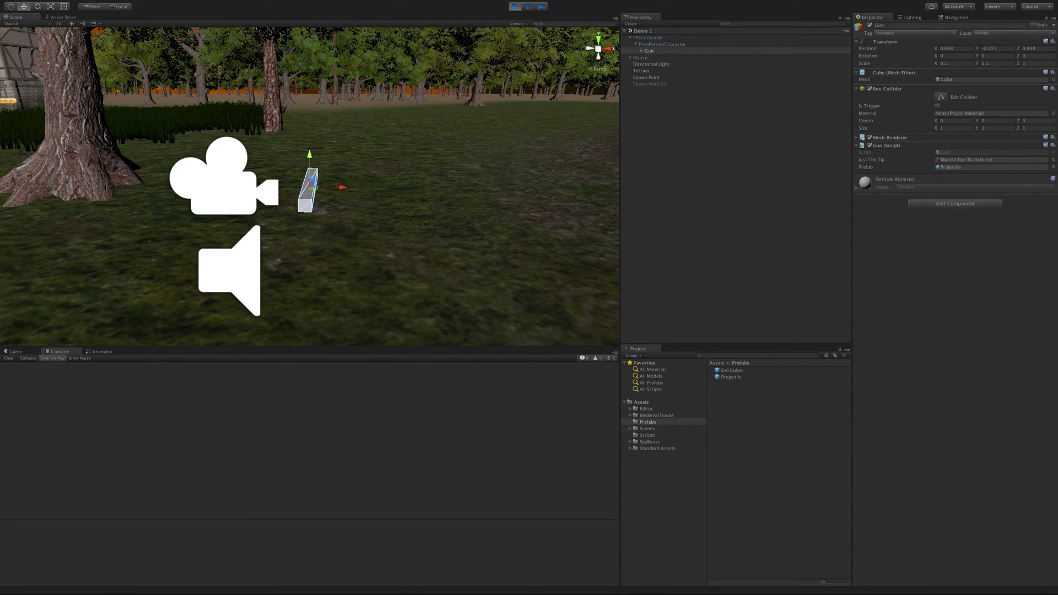
click(516, 7)
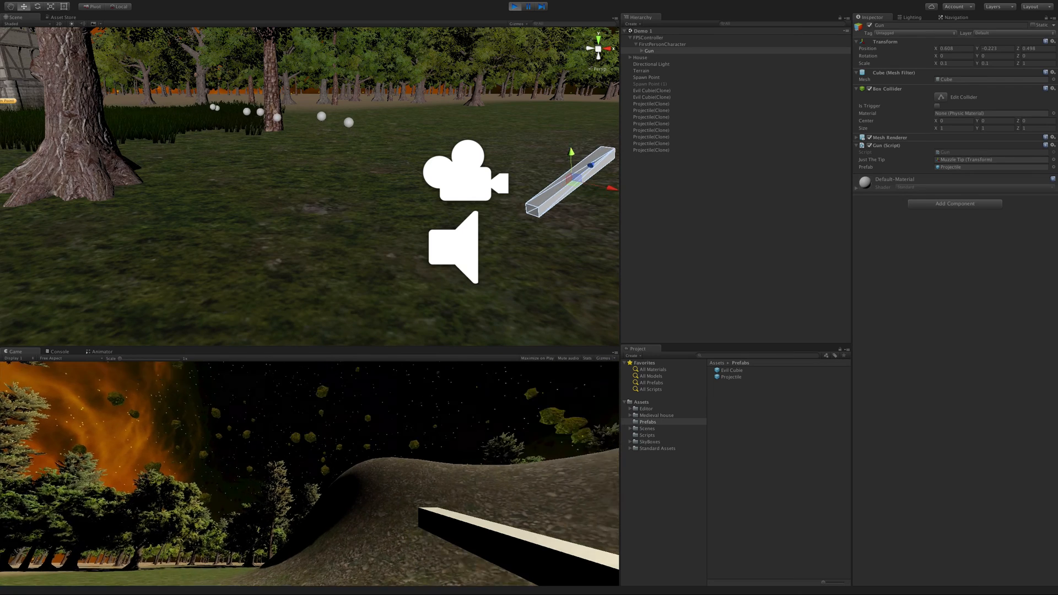
click(515, 6)
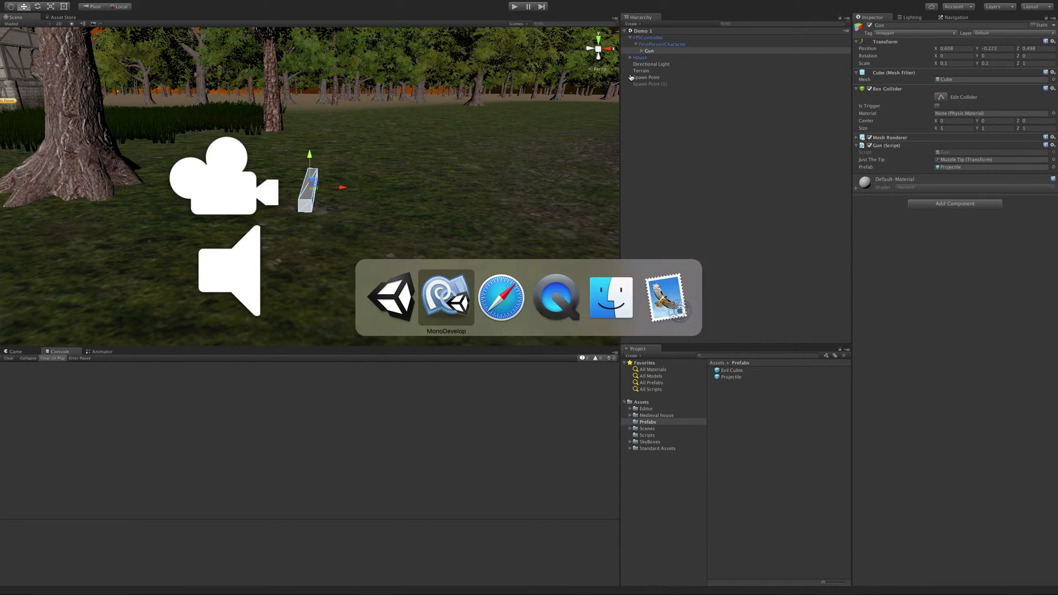
- In Gun.cs, replace Quaternion.identity in Instantiate with transform.rotation
click(445, 297)
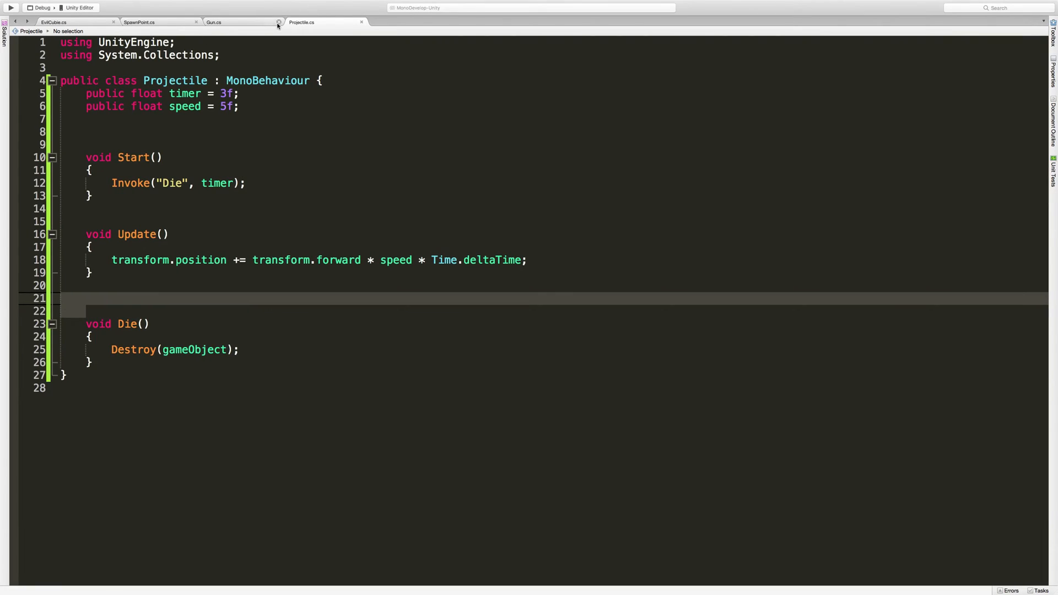
click(214, 22)
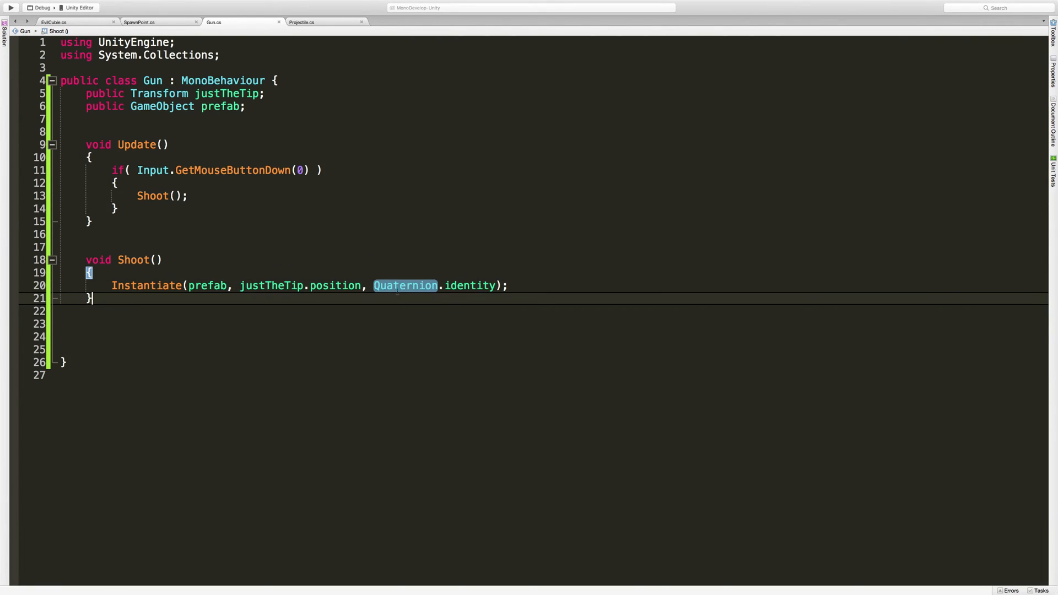
click(459, 285)
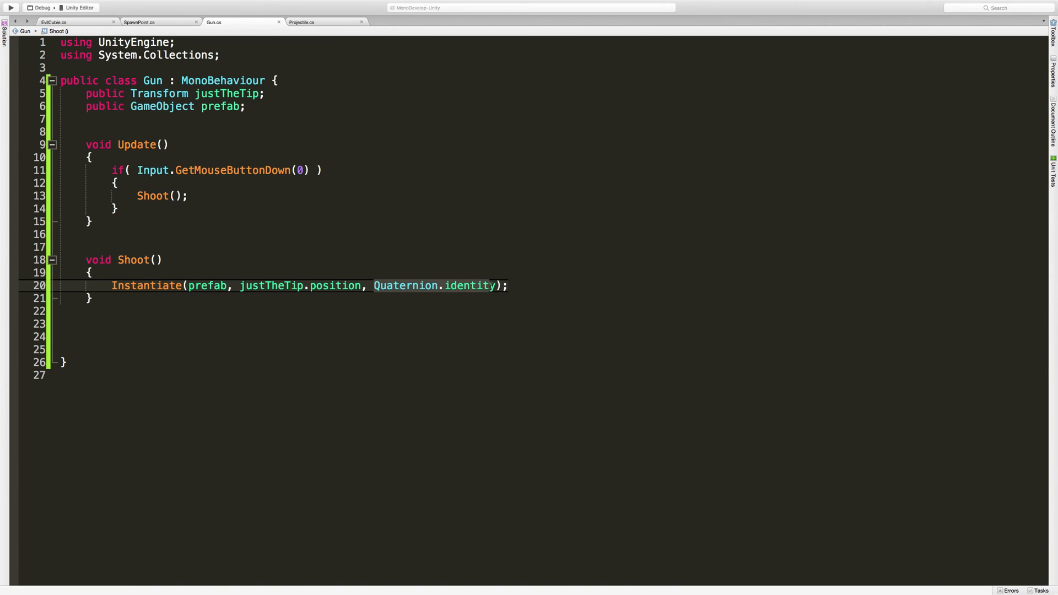
mouse_move(468, 284)
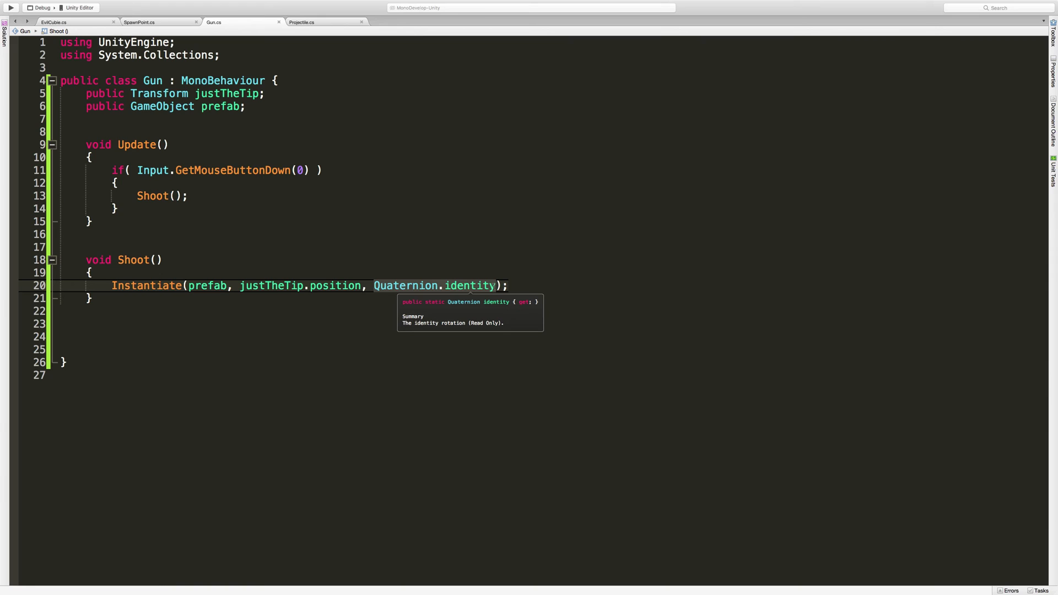
text(transform.r)
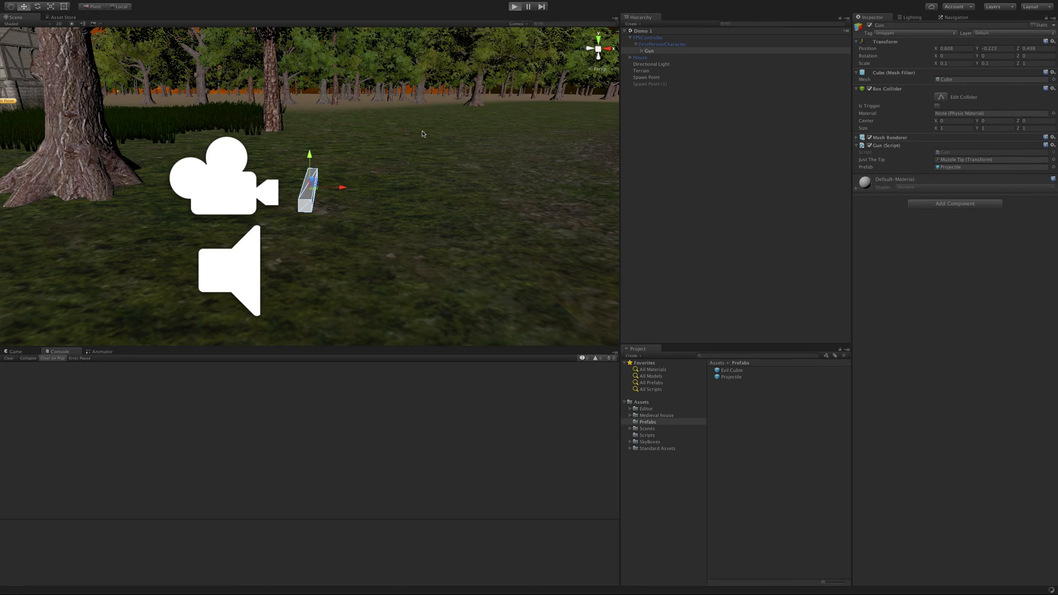
click(514, 7)
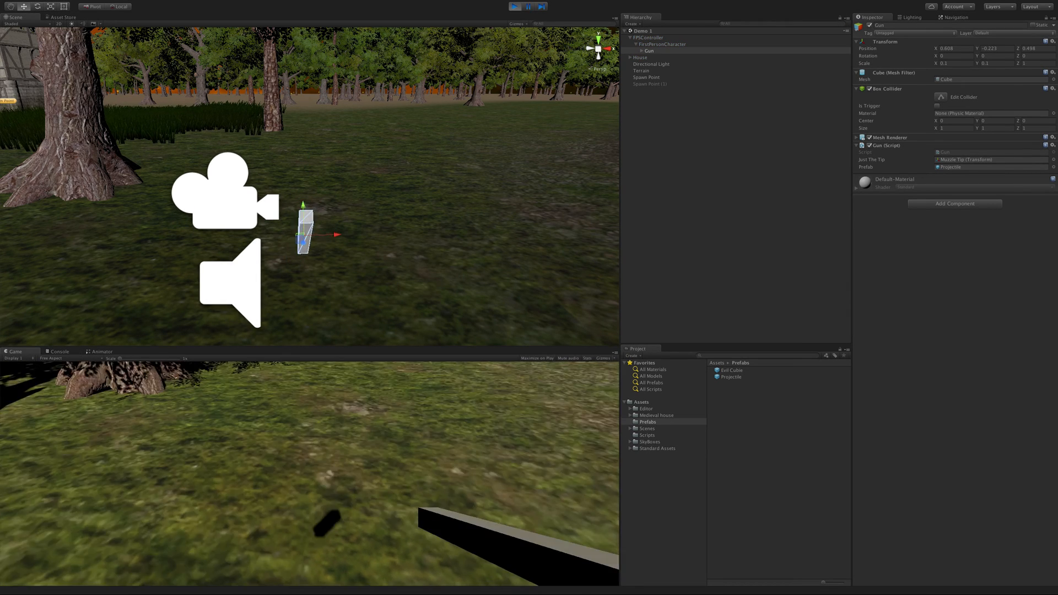
click(516, 6)
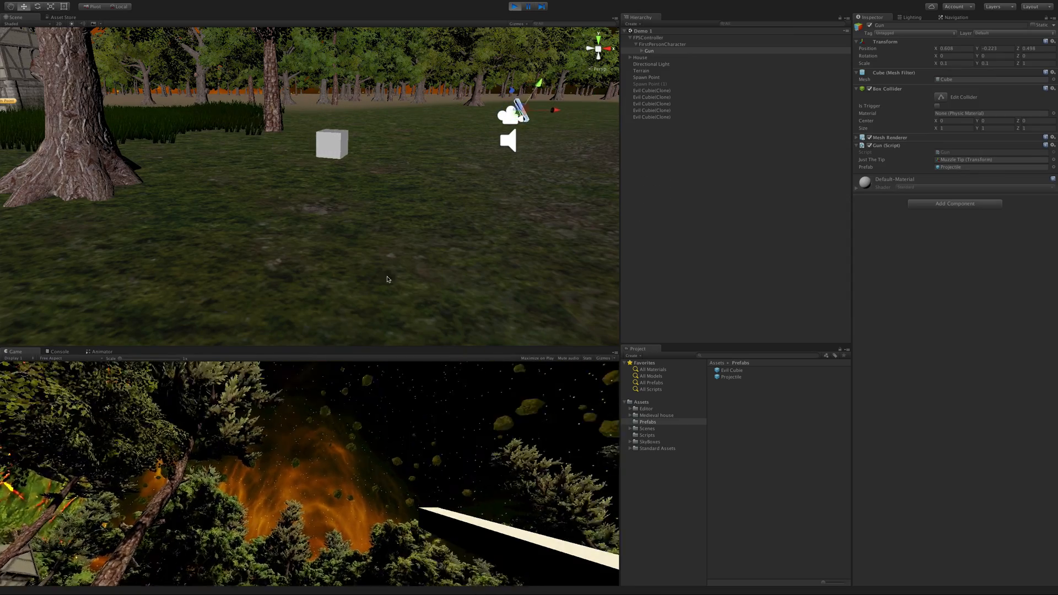
click(515, 7)
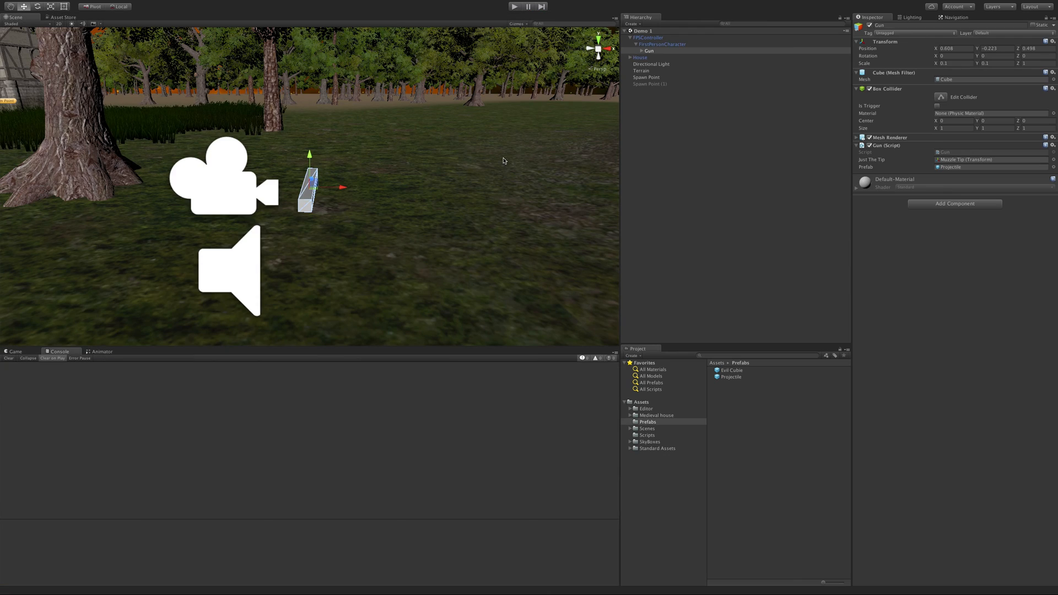